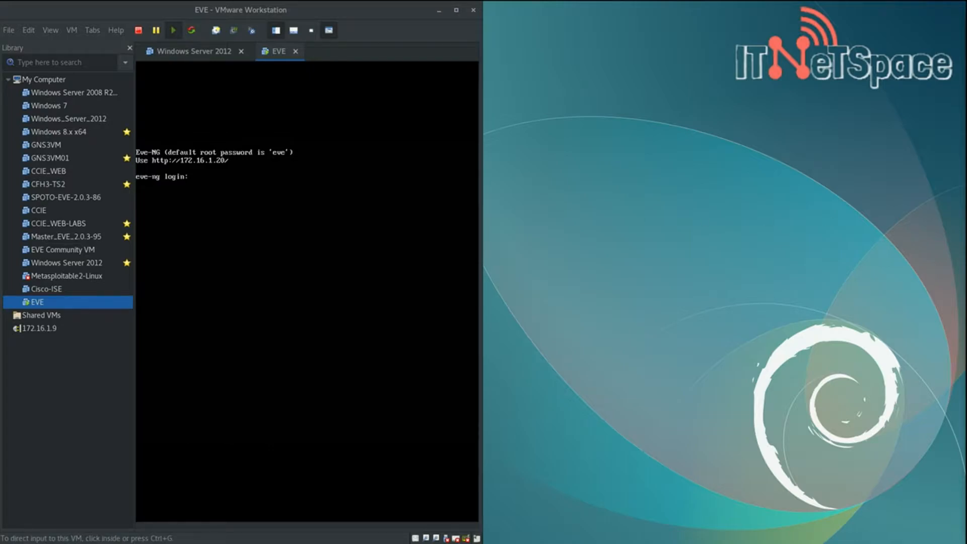
pyautogui.moveTo(717, 120)
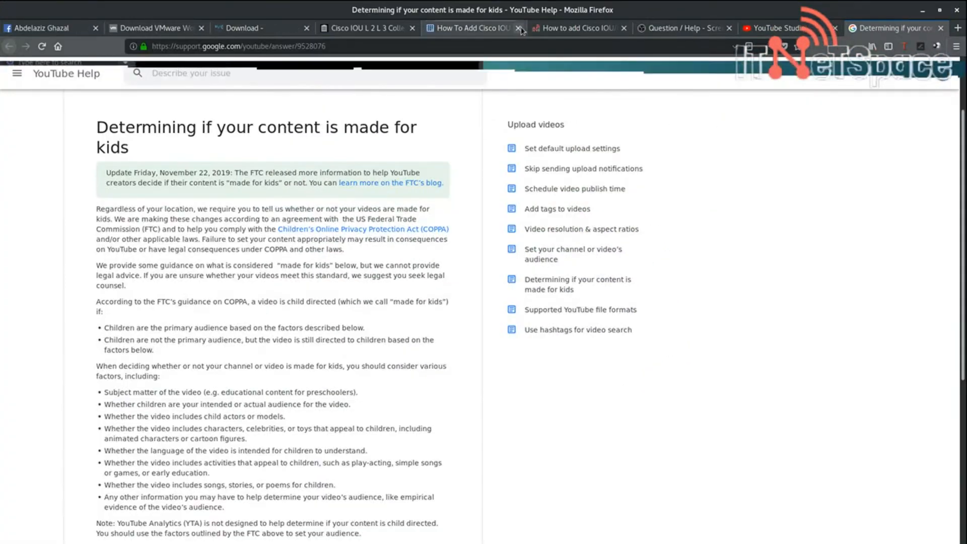
# Browse to the EVE-NG login page at 172.16.1.128 in a new tab and enter the admin credentials
pyautogui.click(957, 28)
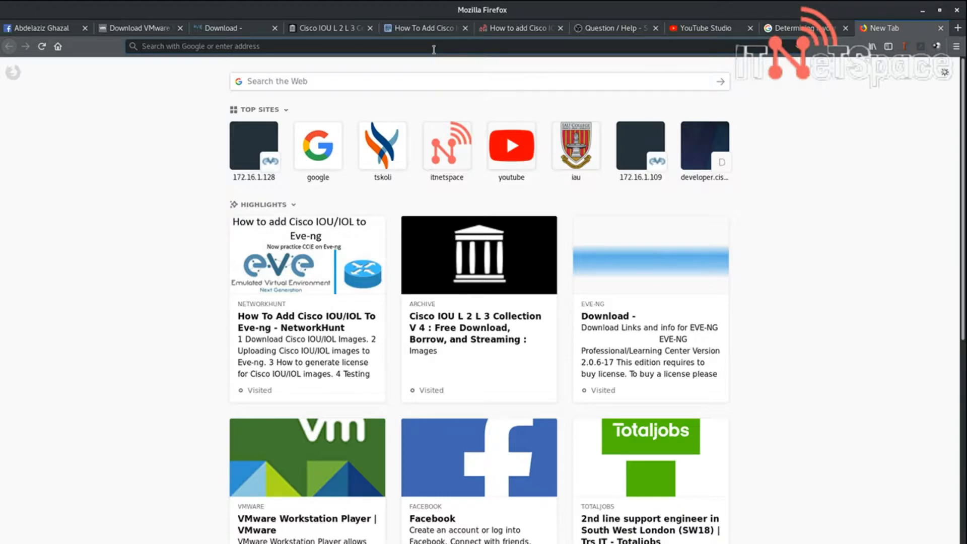
pyautogui.write('172.16.1.128/')
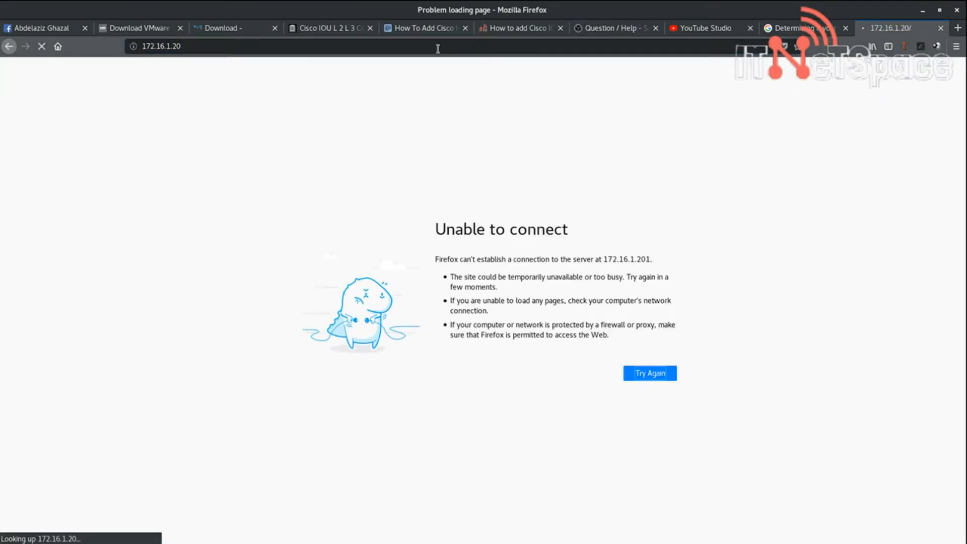
pyautogui.click(649, 373)
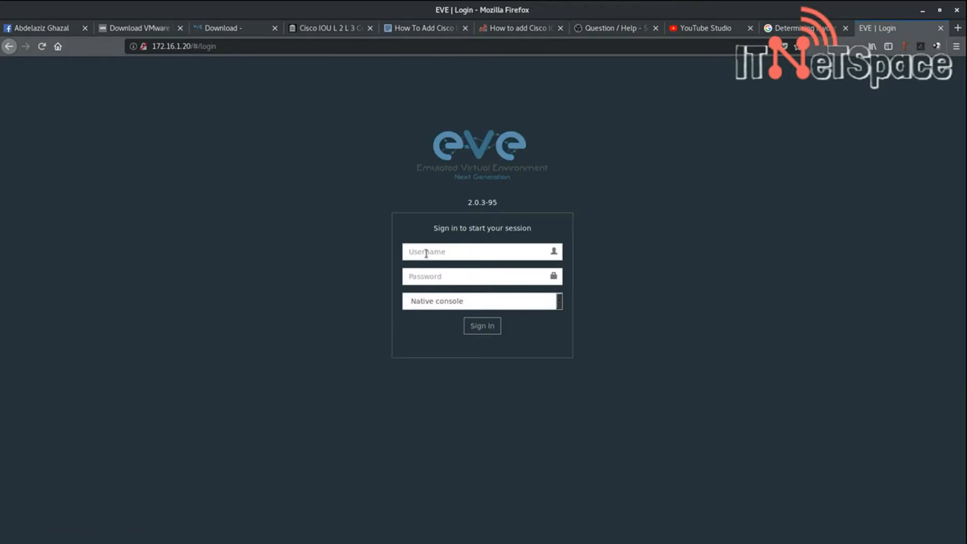
pyautogui.write('admin')
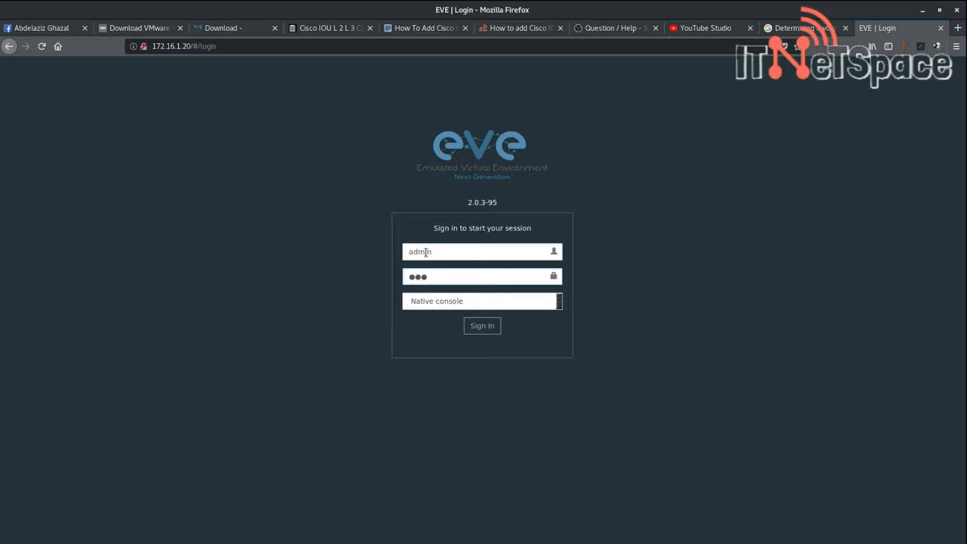
# Sign in as admin and land on the EVE-NG file manager root folder
pyautogui.click(482, 326)
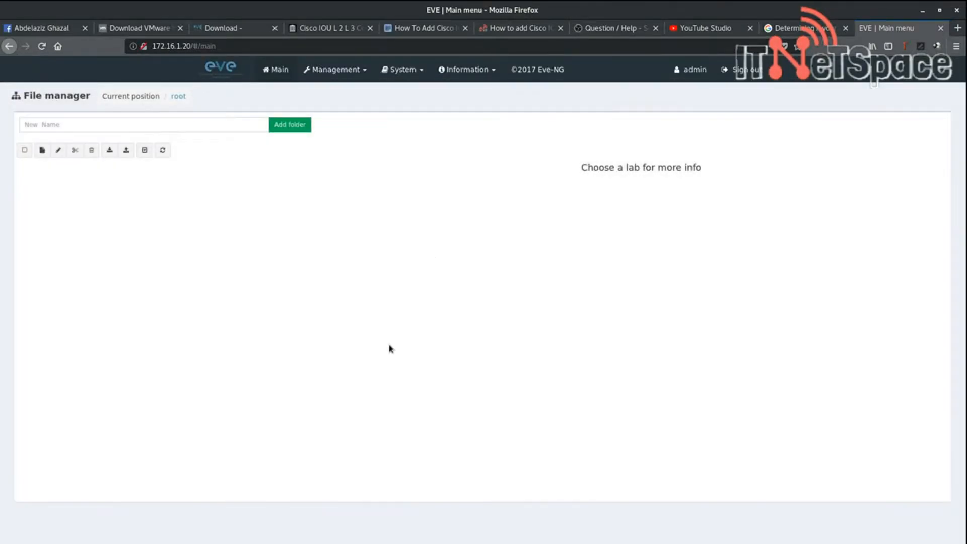
pyautogui.moveTo(355, 200)
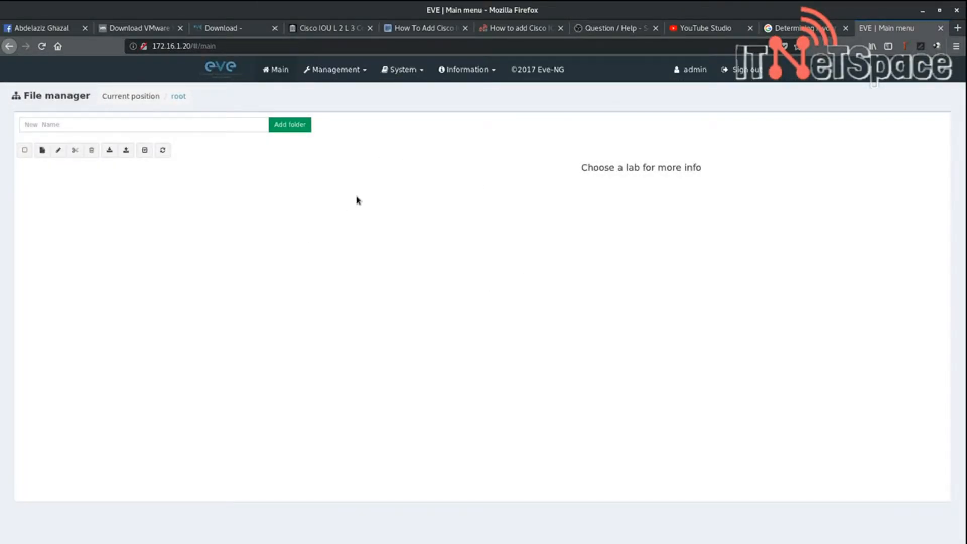
pyautogui.moveTo(430, 183)
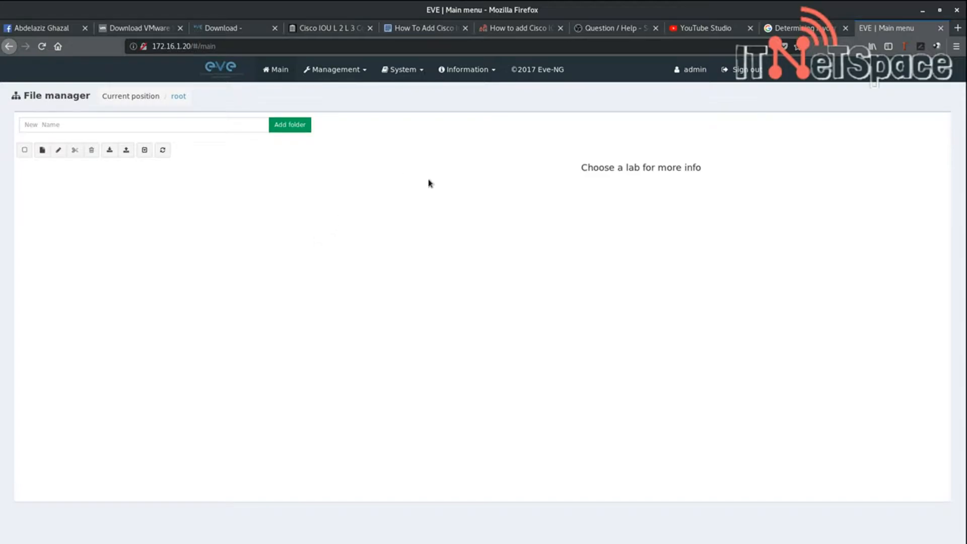
pyautogui.moveTo(113, 189)
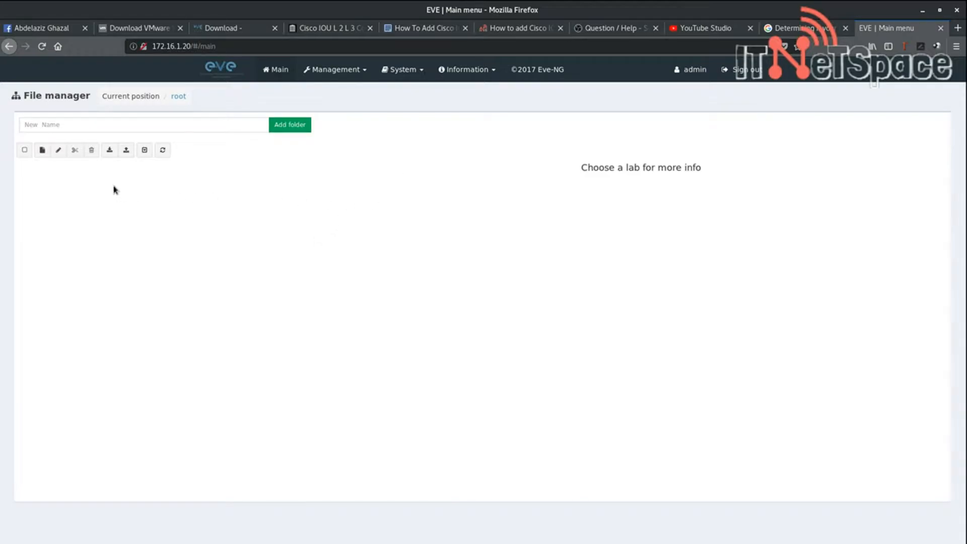
pyautogui.moveTo(42, 150)
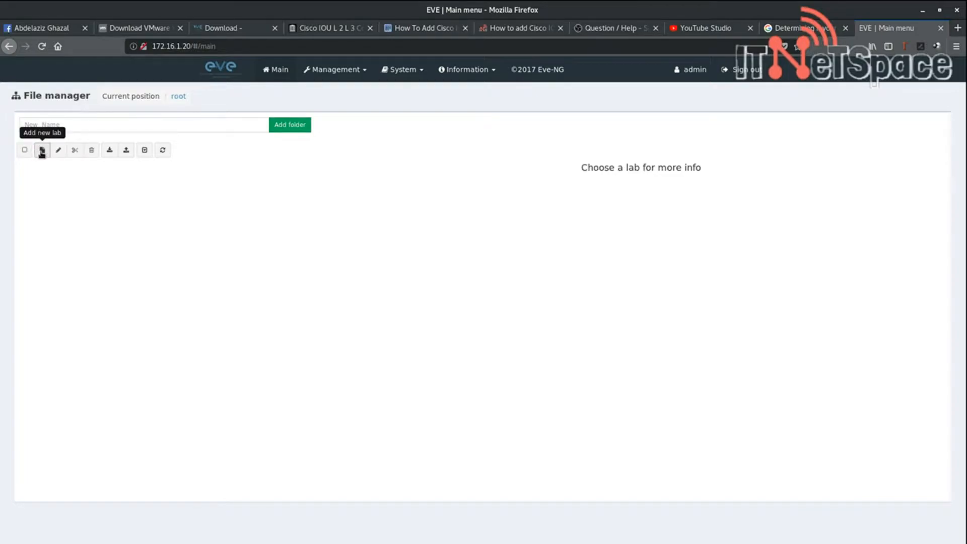
# Start a new lab named 'CCIE Lab' with author Abdel
pyautogui.click(41, 151)
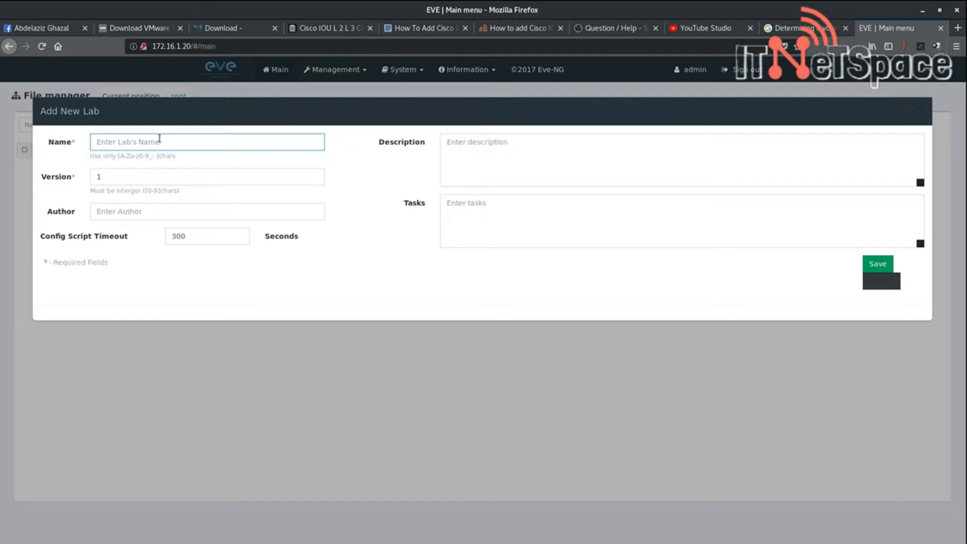
pyautogui.write('T')
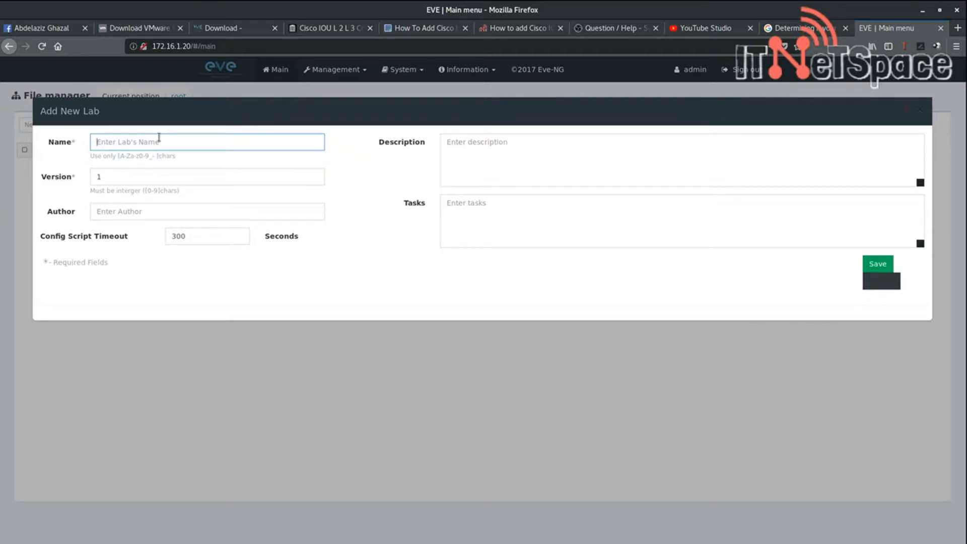
pyautogui.write('CCIE L')
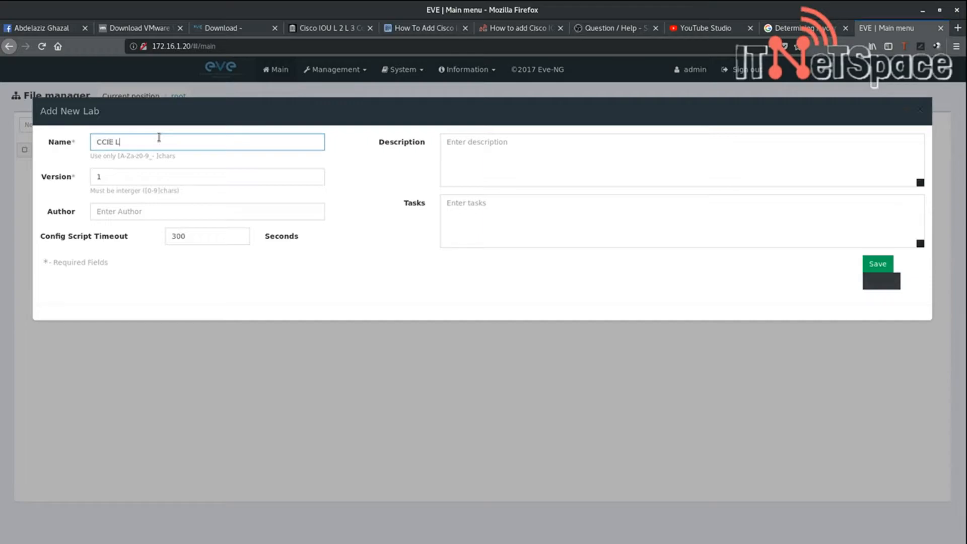
pyautogui.write('ab')
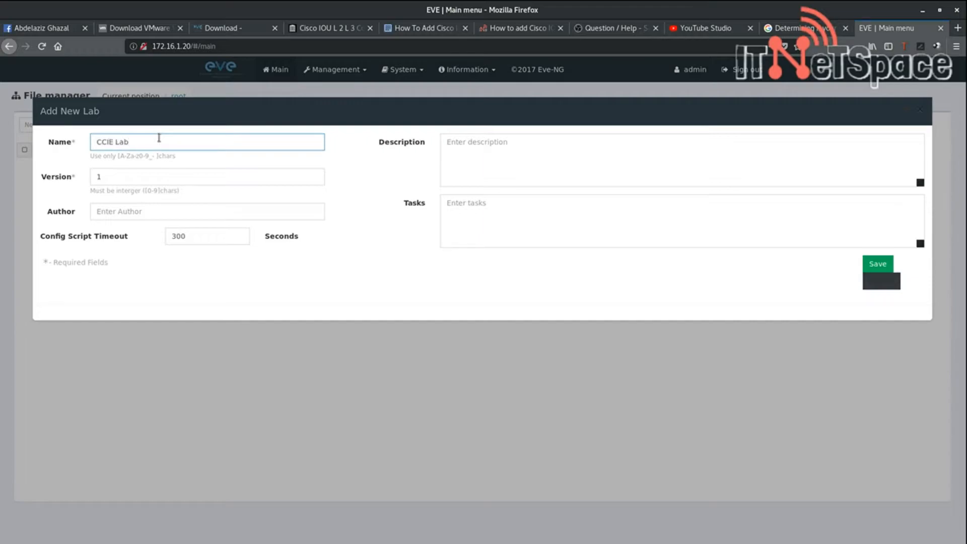
pyautogui.click(206, 177)
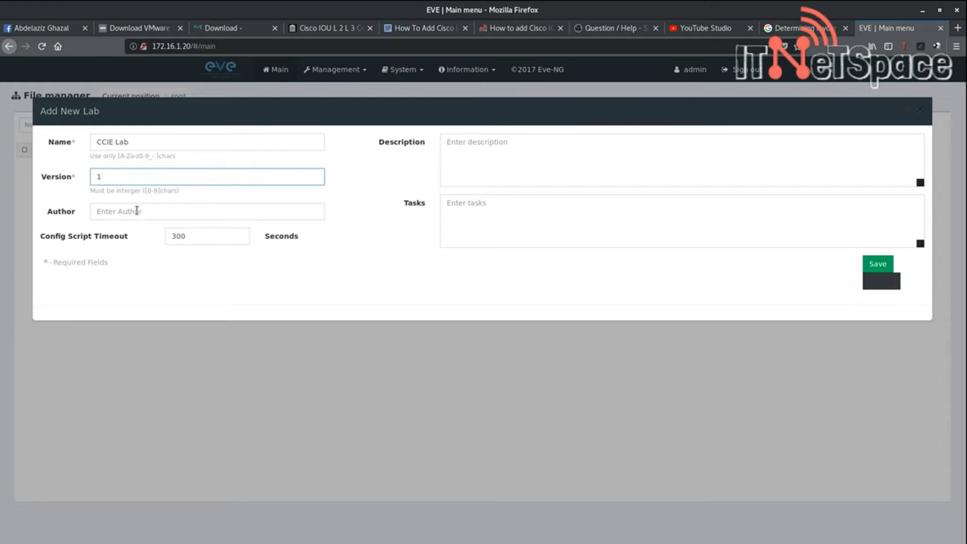
pyautogui.write('A')
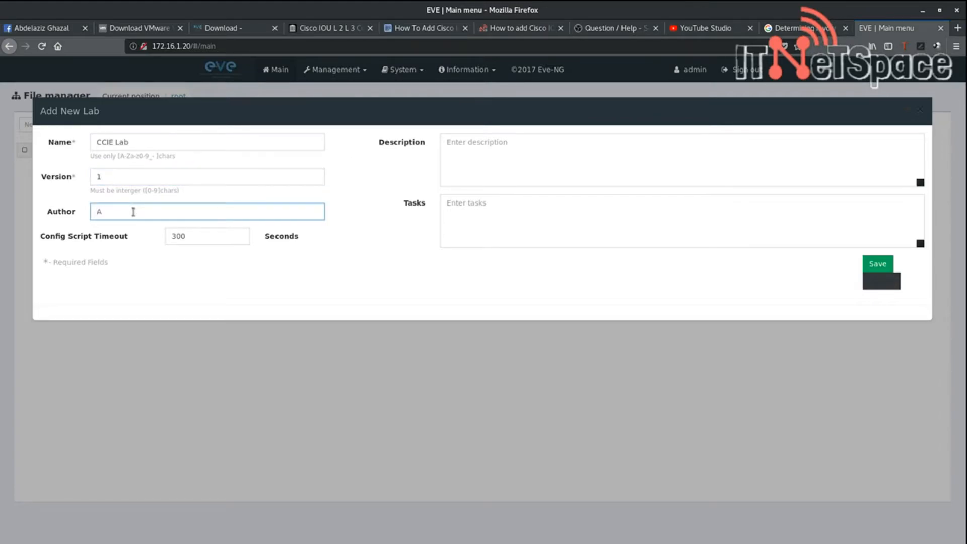
pyautogui.write('bdel')
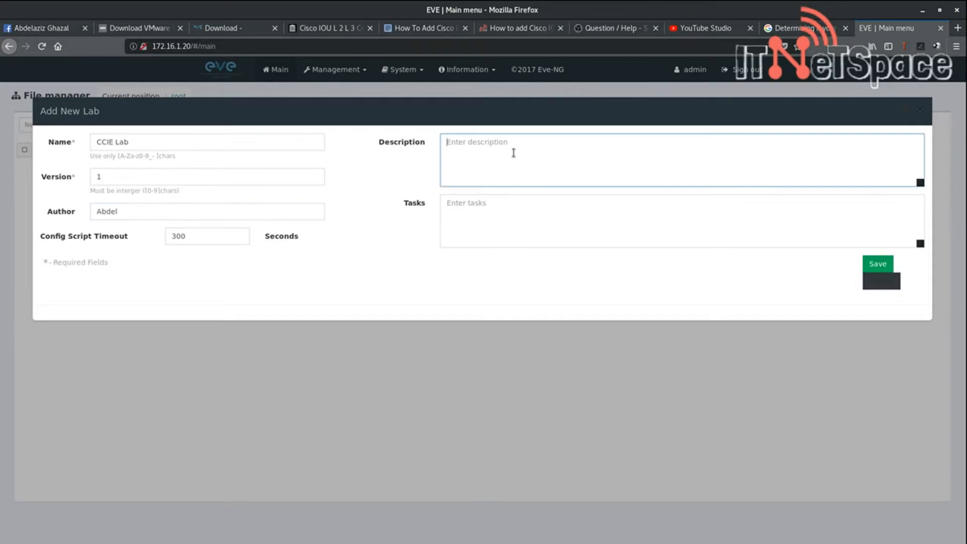
# Enter the description 'This is the first CCIE lab'
pyautogui.write('This is')
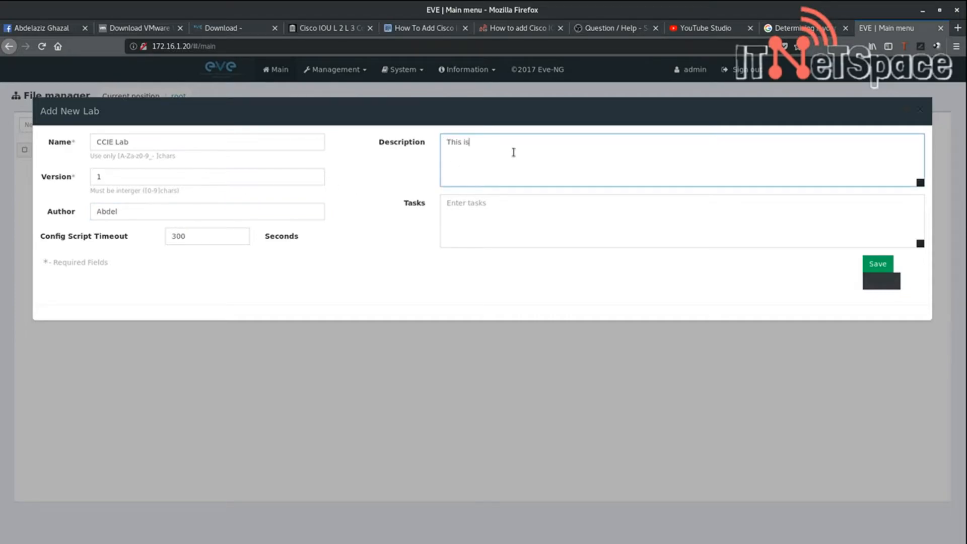
pyautogui.write('the firs')
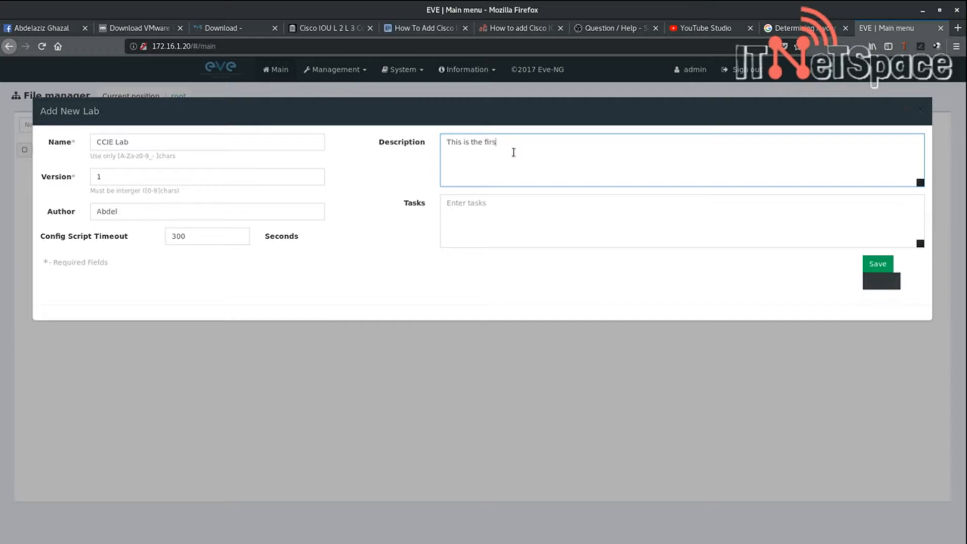
pyautogui.write('t')
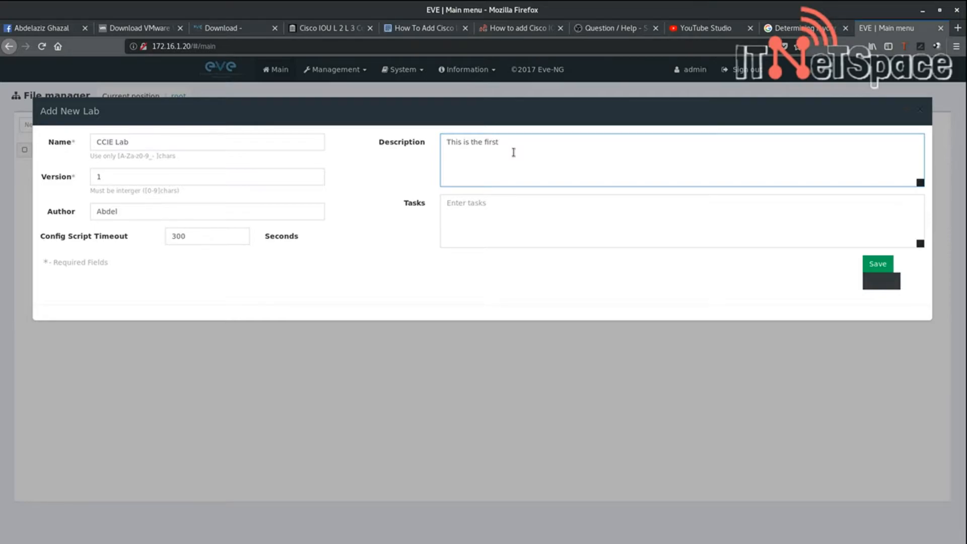
pyautogui.write('CCIE lab')
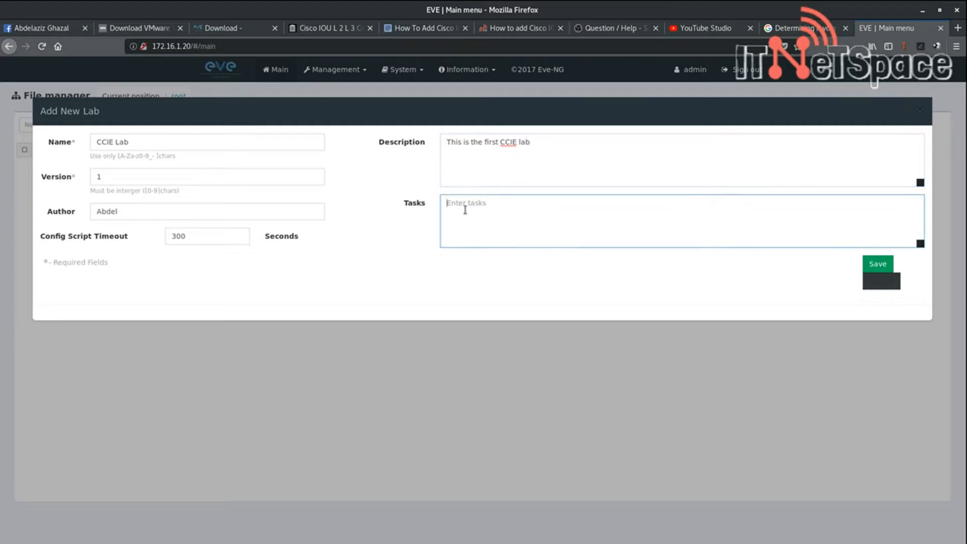
pyautogui.moveTo(420, 216)
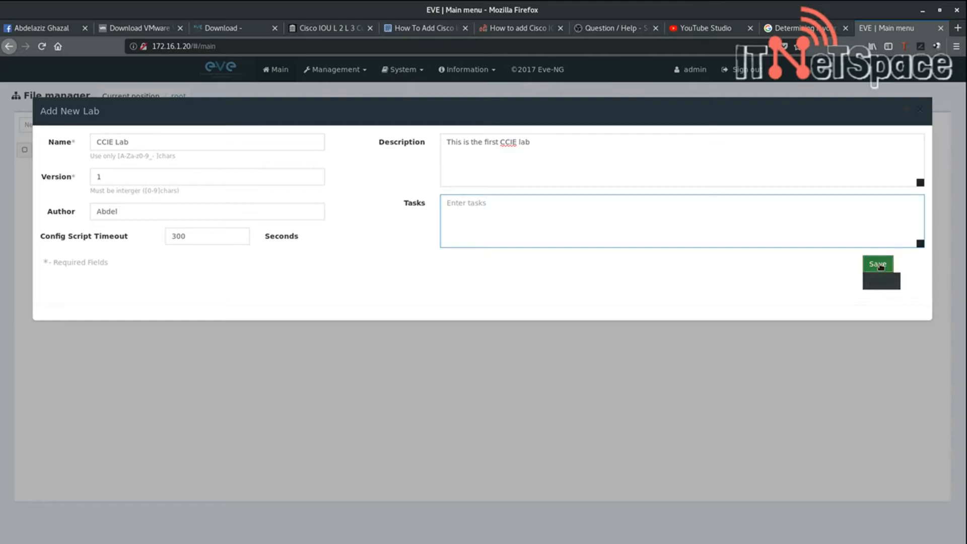
# Save the CCIE Lab, enter its empty topology and show the configured-nodes list
pyautogui.click(877, 265)
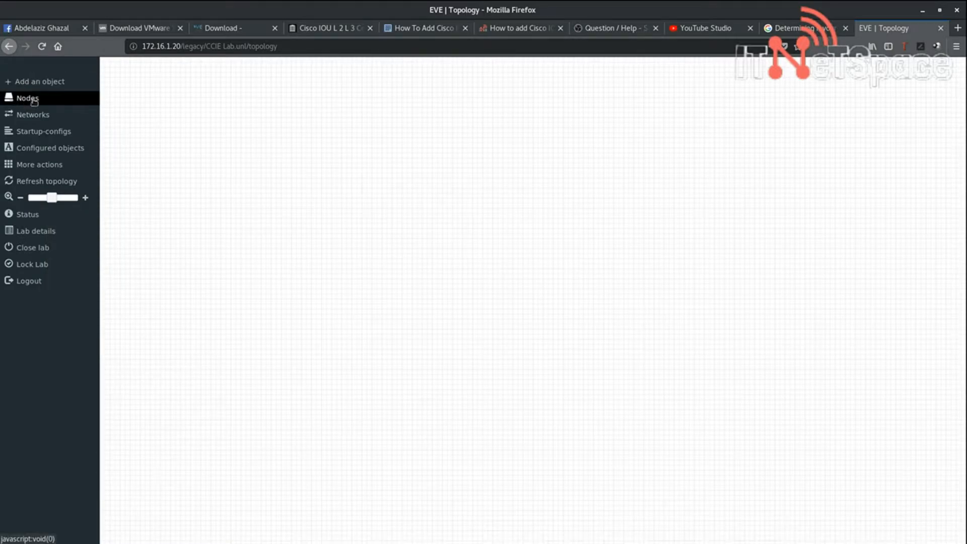
pyautogui.moveTo(27, 98)
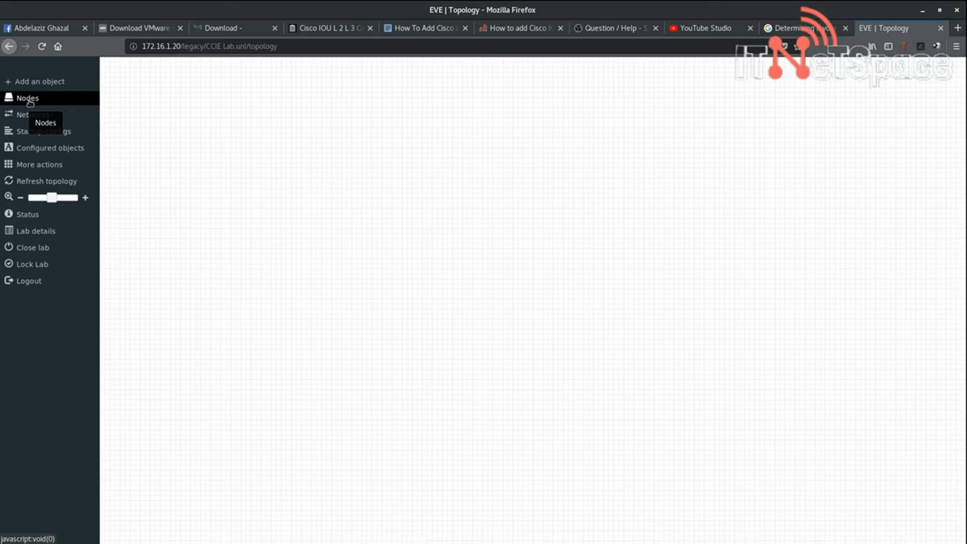
pyautogui.click(26, 98)
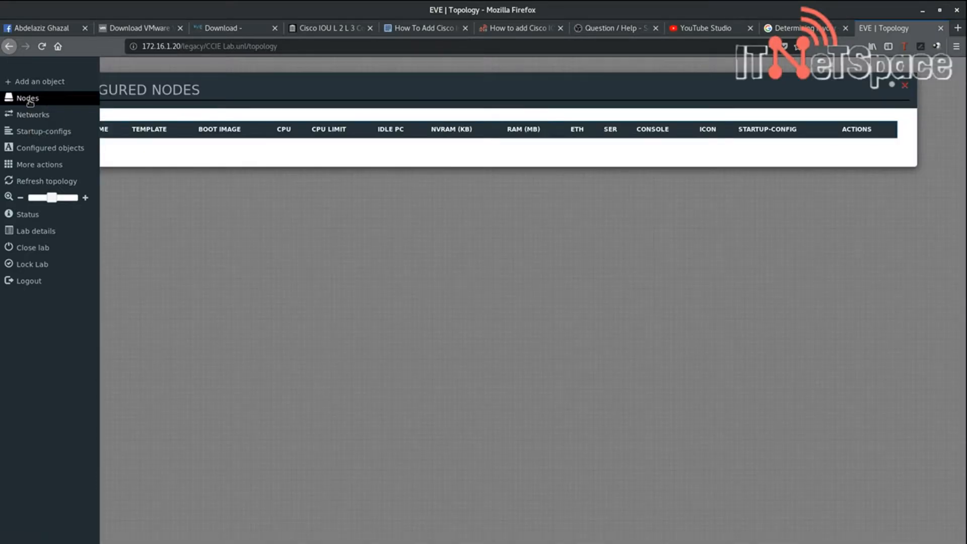
# Begin a new node using the Cisco IOL template
pyautogui.click(34, 81)
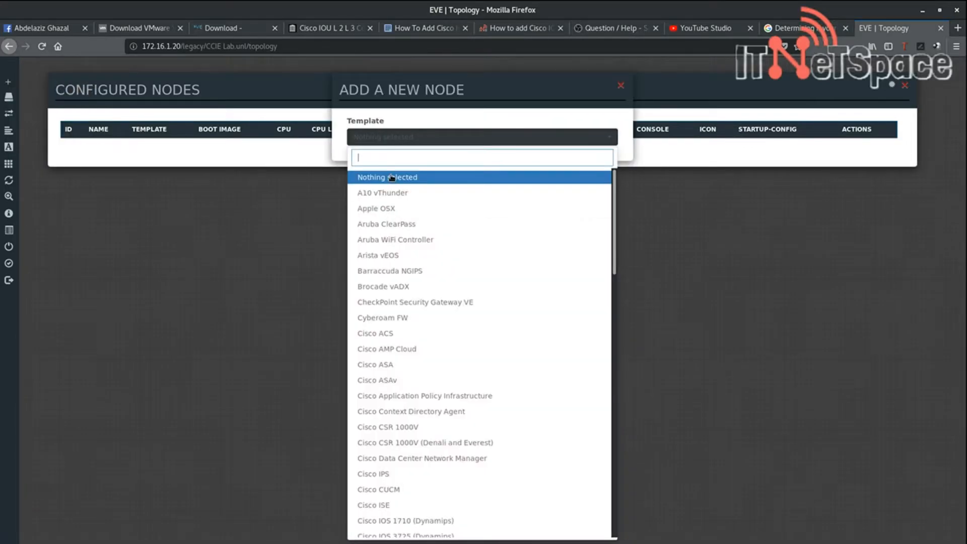
pyautogui.scroll(-3)
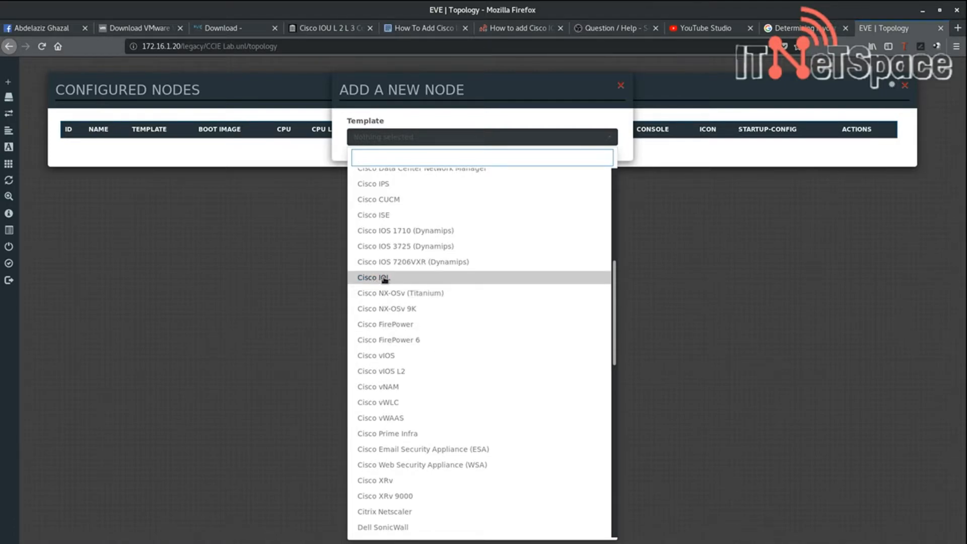
pyautogui.click(373, 277)
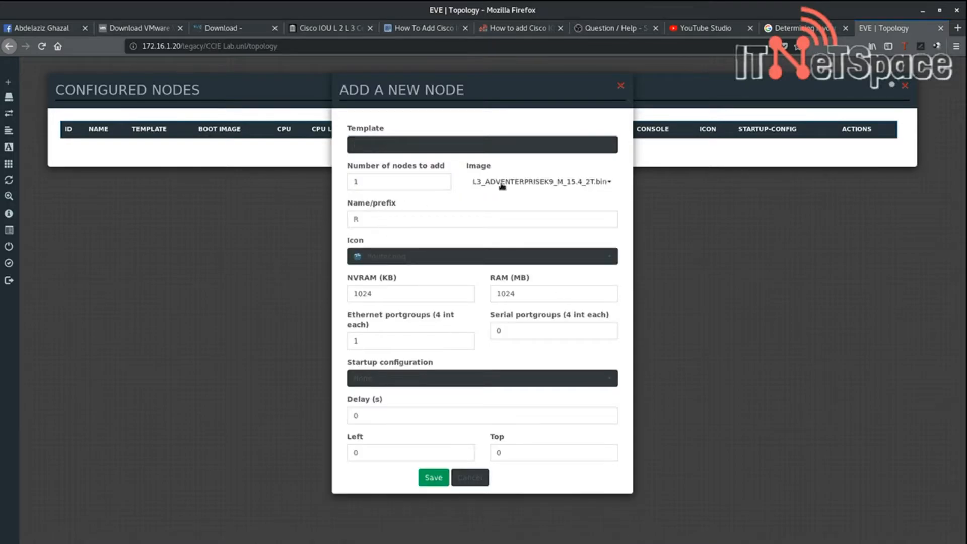
# Create two L2 IOL nodes with 512 KB NVRAM and the Switch L3.png icon
pyautogui.click(541, 181)
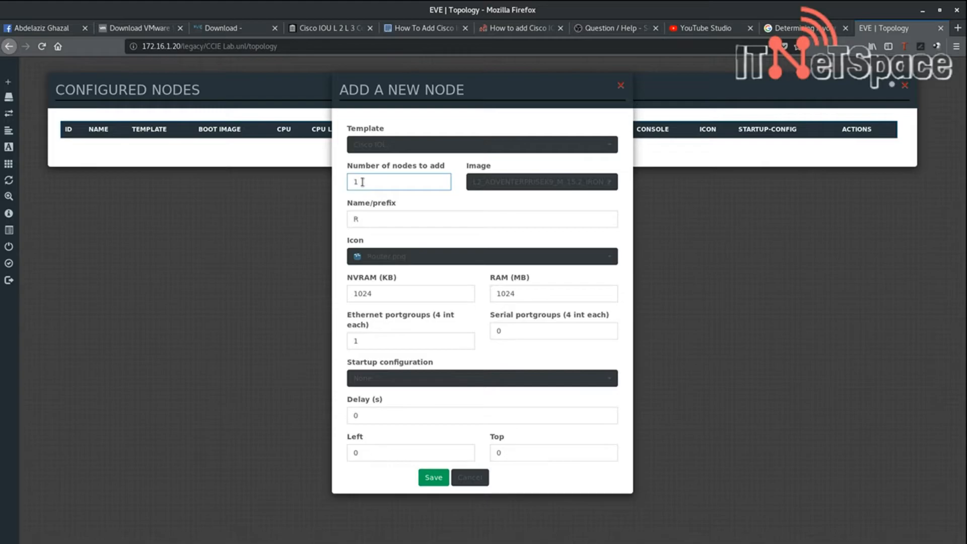
pyautogui.write('2')
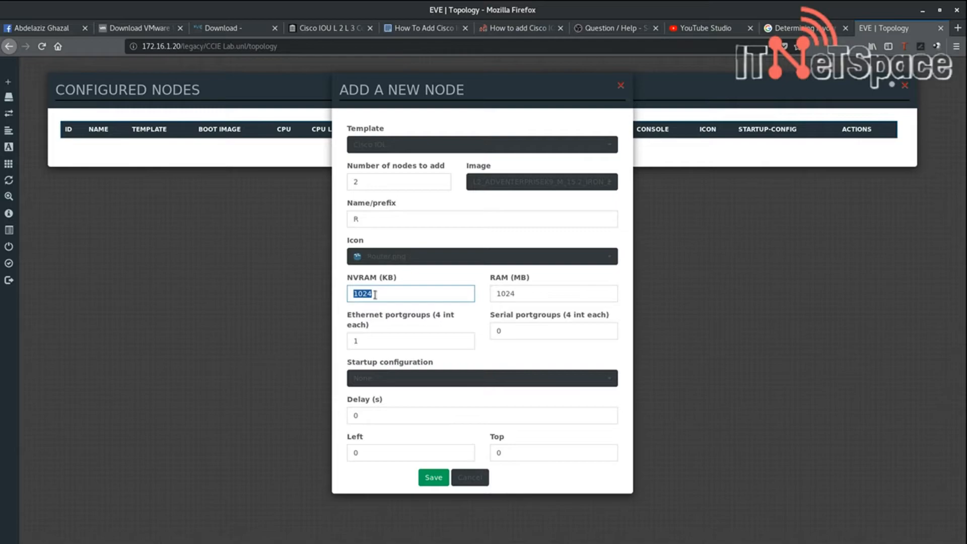
pyautogui.write('512')
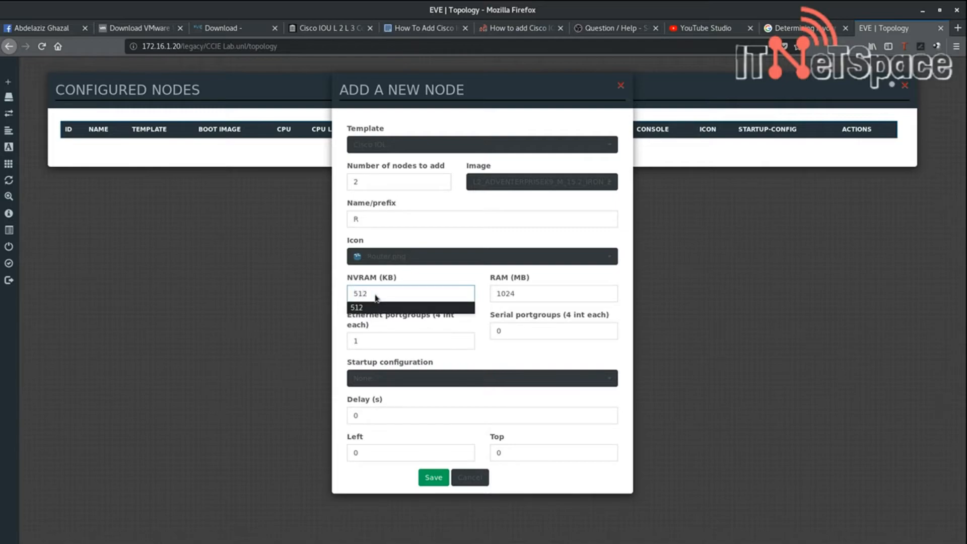
pyautogui.click(552, 293)
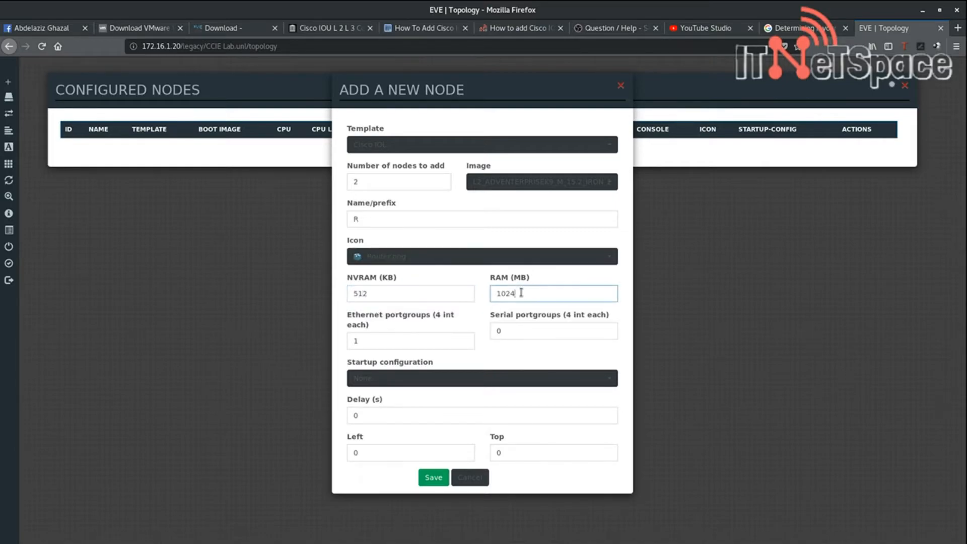
pyautogui.moveTo(478, 375)
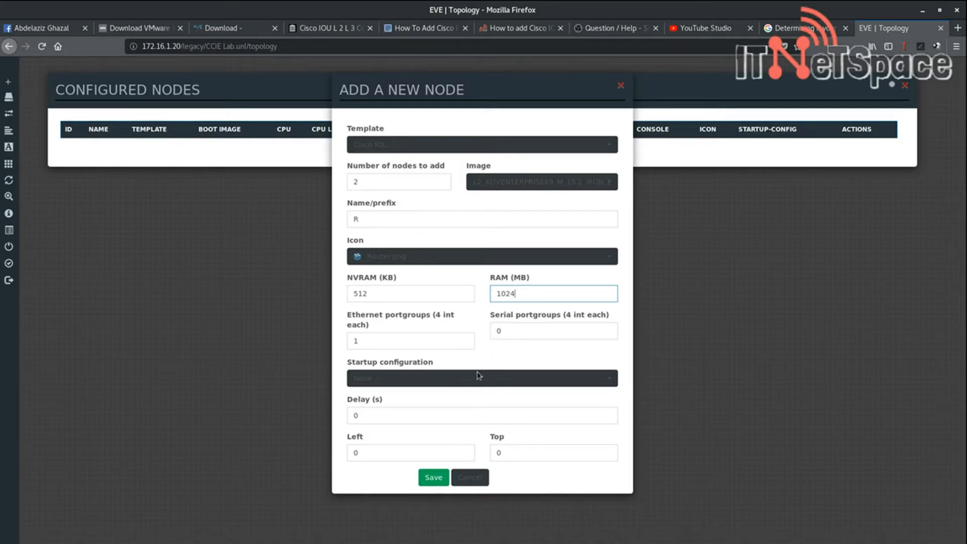
pyautogui.click(482, 256)
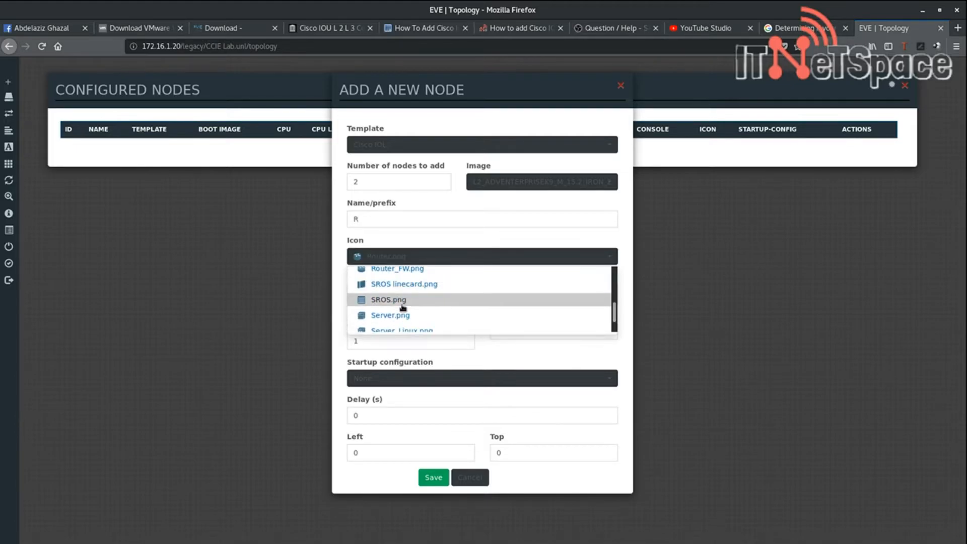
pyautogui.scroll(-3)
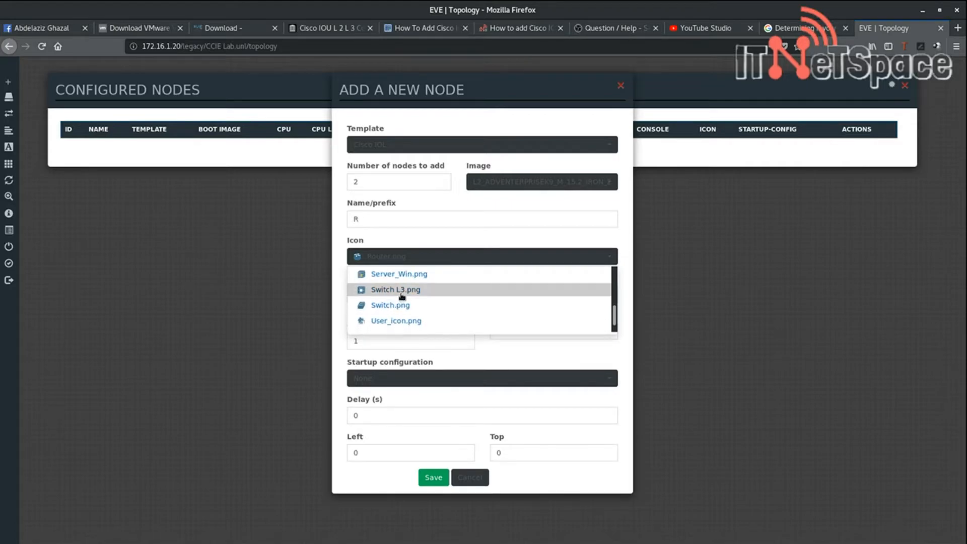
pyautogui.click(395, 289)
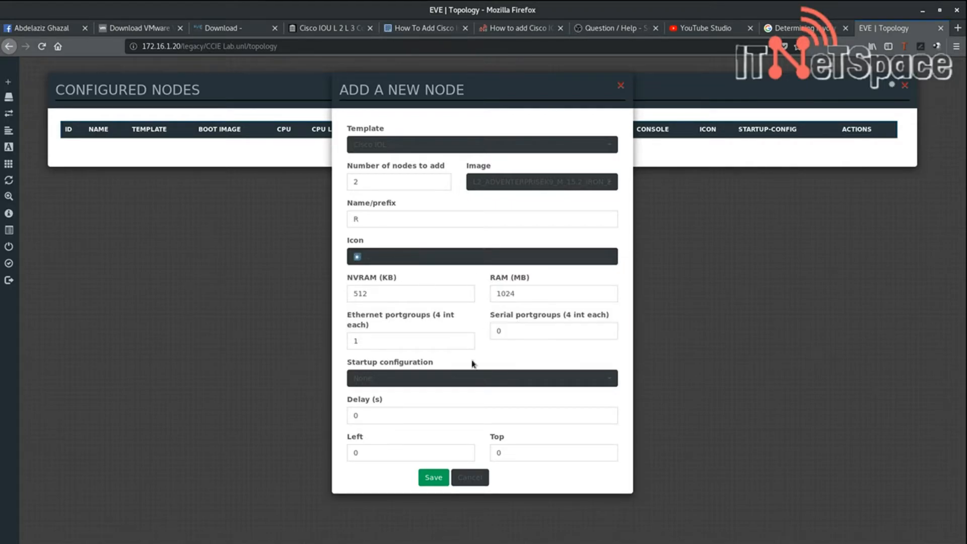
pyautogui.click(433, 477)
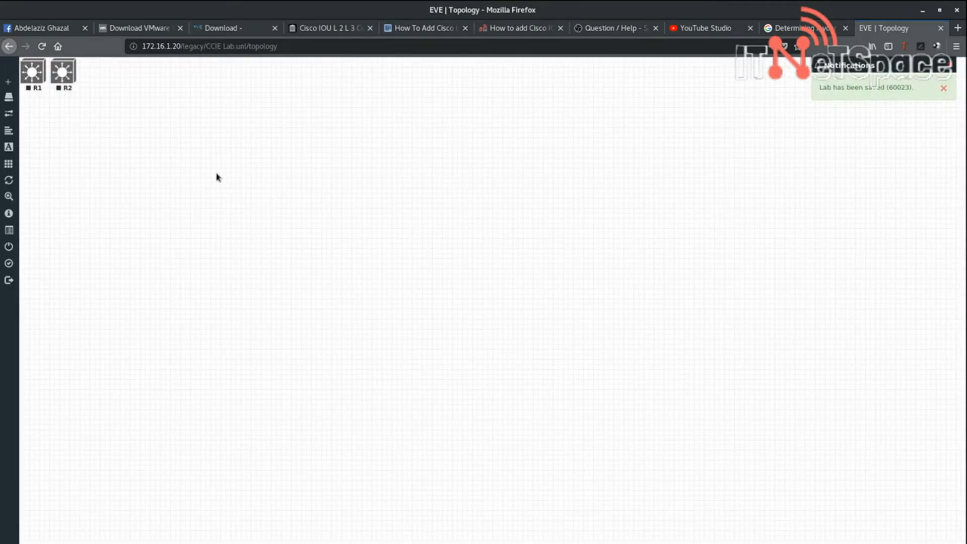
pyautogui.moveTo(72, 104)
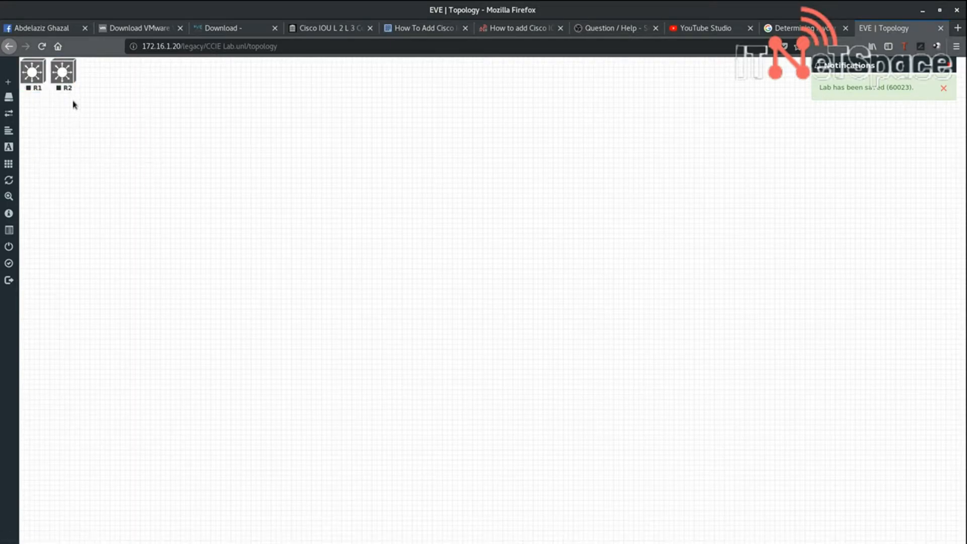
# Place R2 on the canvas with R1 just below it
pyautogui.moveTo(62, 72); pyautogui.dragTo(192, 151)
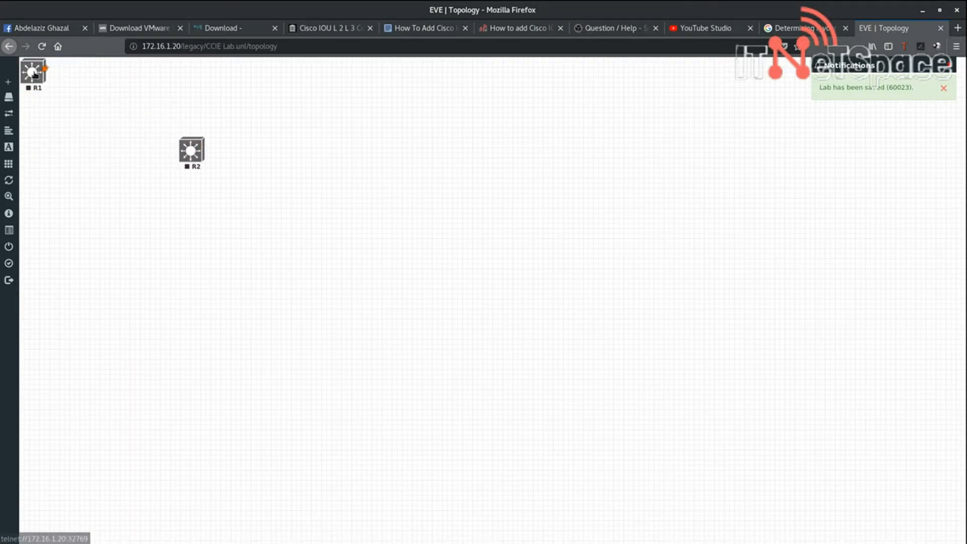
pyautogui.moveTo(33, 70); pyautogui.dragTo(191, 203)
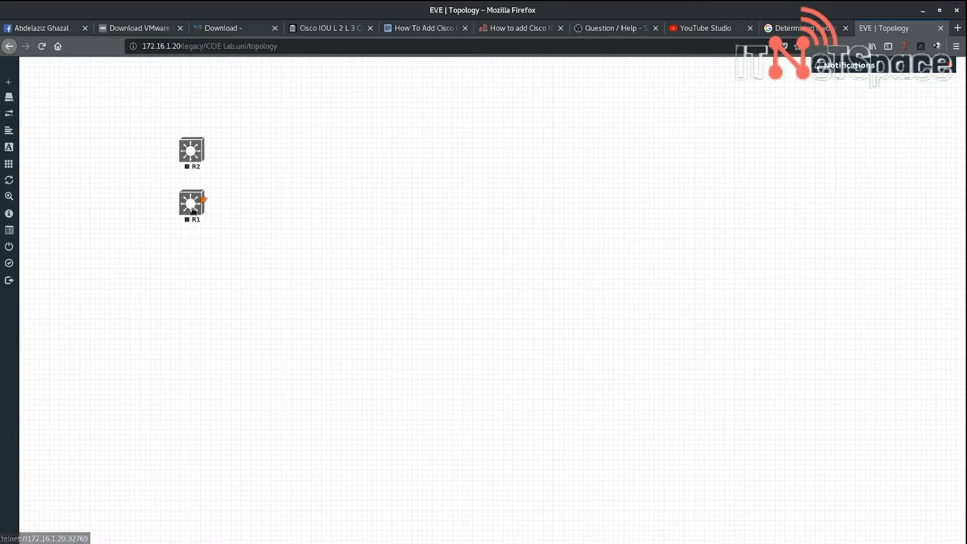
# Rename node R2 to SW1
pyautogui.rightClick(192, 150)
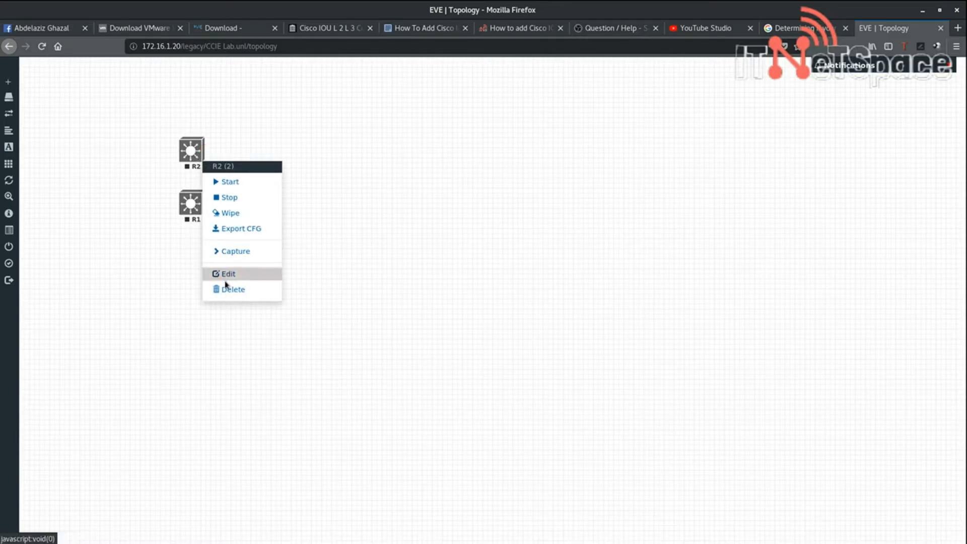
pyautogui.click(228, 273)
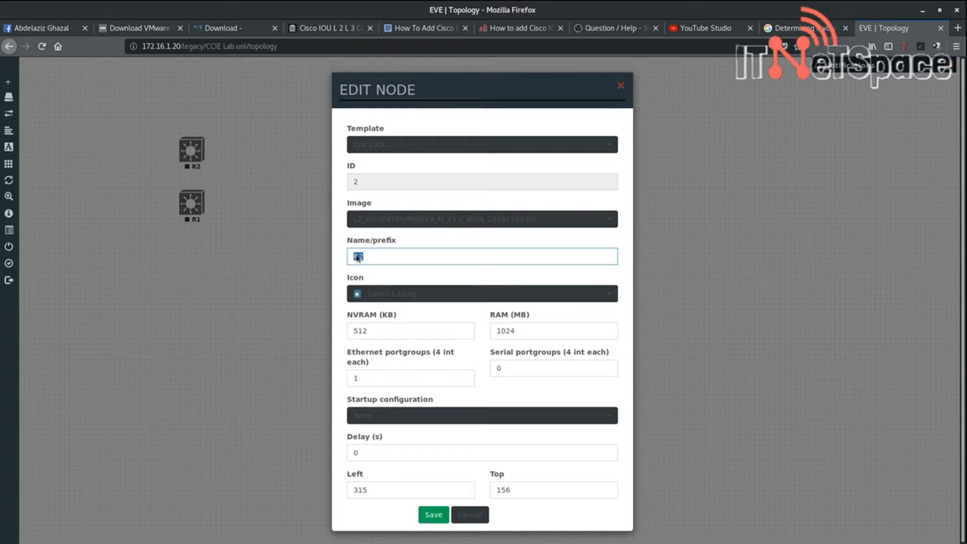
pyautogui.write('SW1')
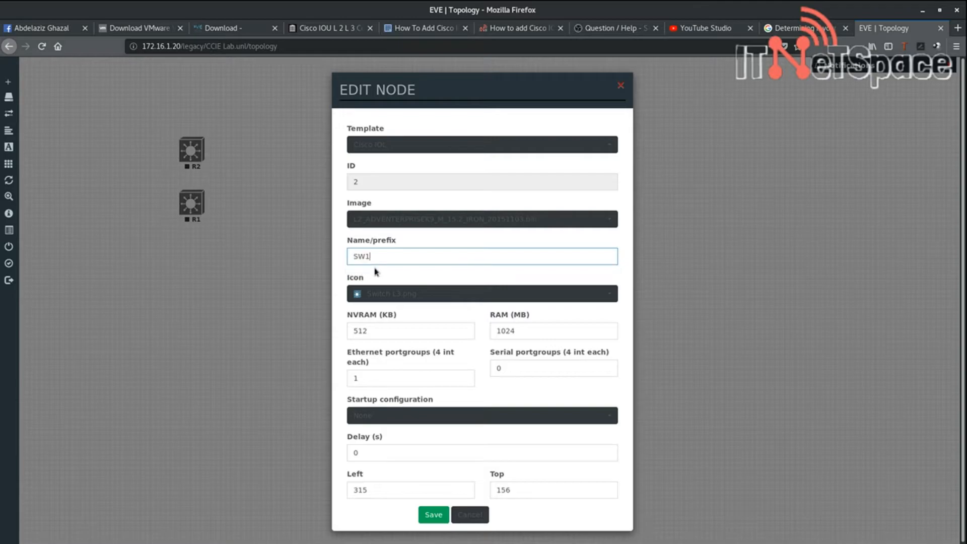
pyautogui.click(434, 515)
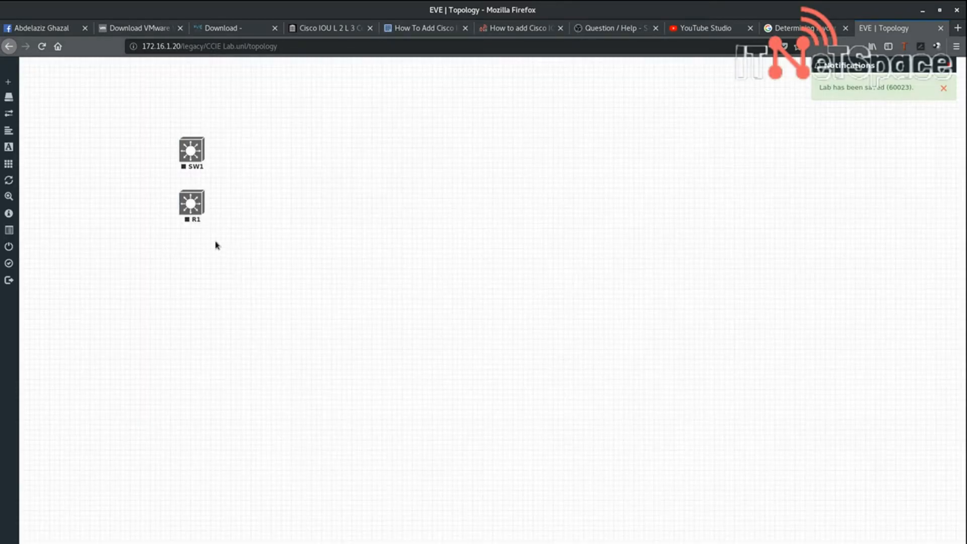
# Rename node R1 to SW2
pyautogui.rightClick(192, 205)
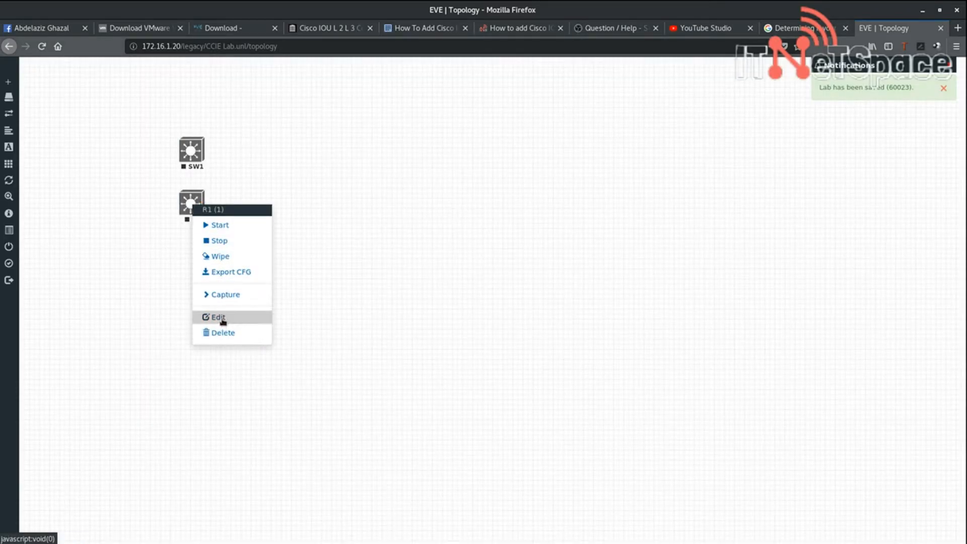
pyautogui.click(217, 318)
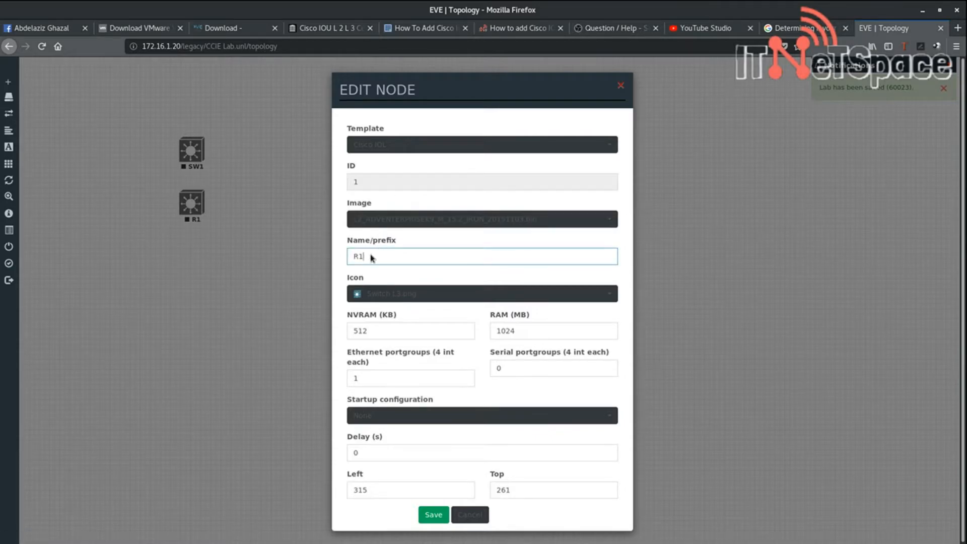
pyautogui.write('sw')
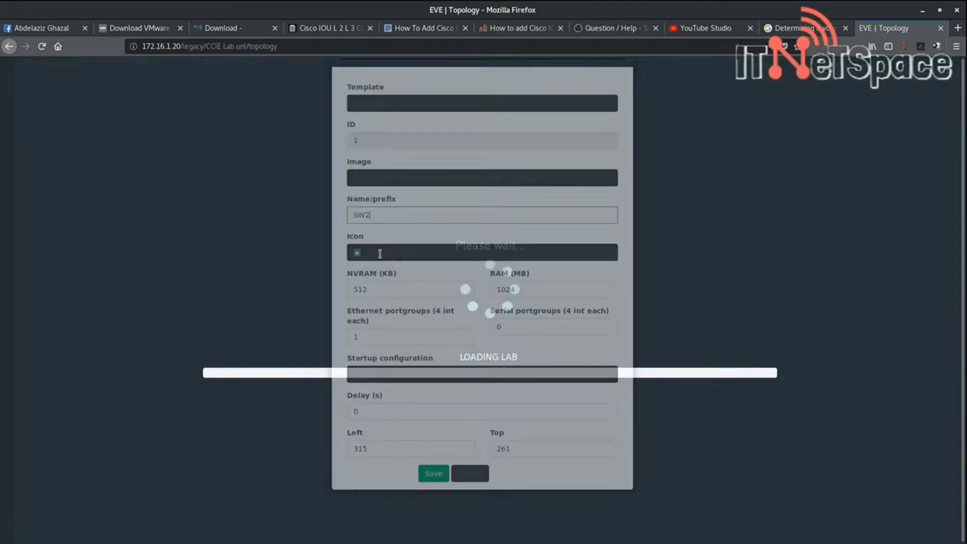
pyautogui.click(433, 474)
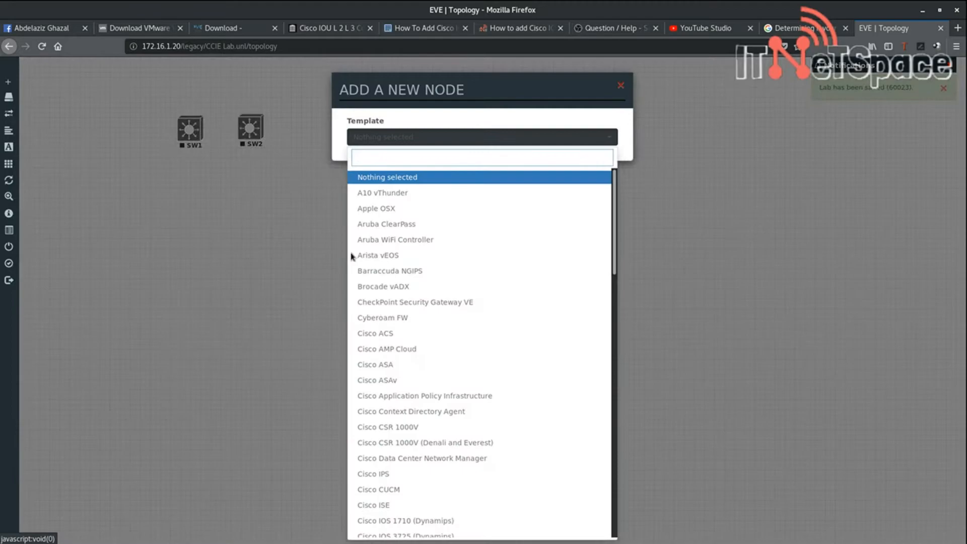
# Create two more Cisco IOL router nodes, R3 and R4
pyautogui.scroll(-3)
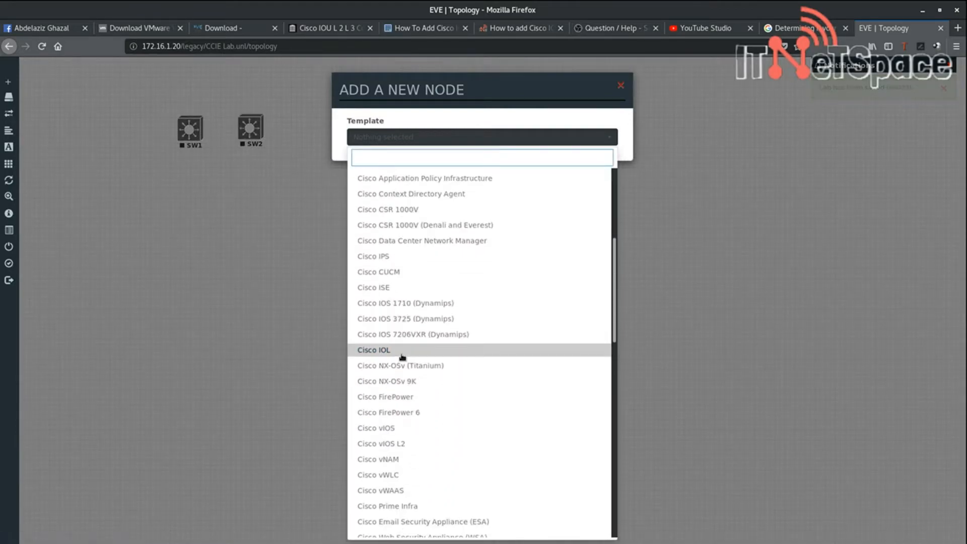
pyautogui.click(373, 349)
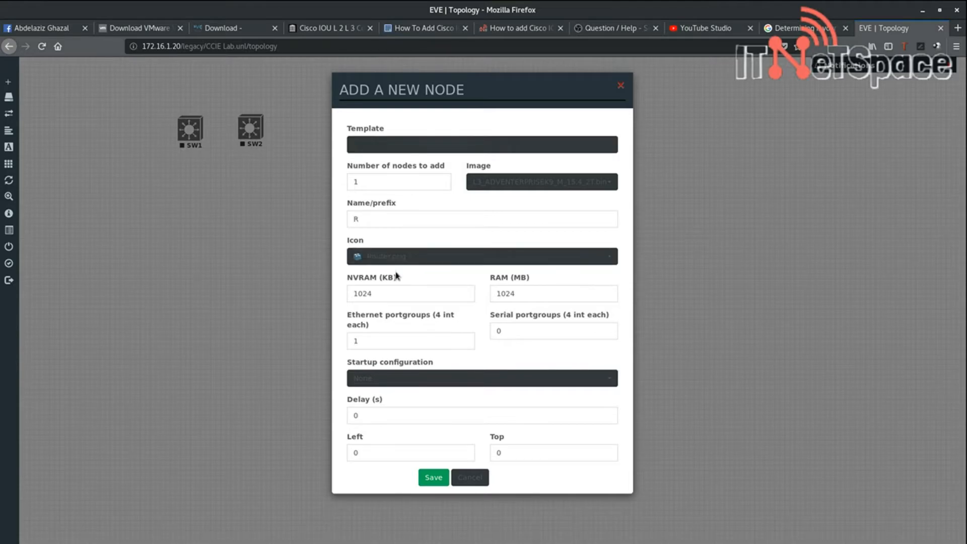
pyautogui.click(399, 182)
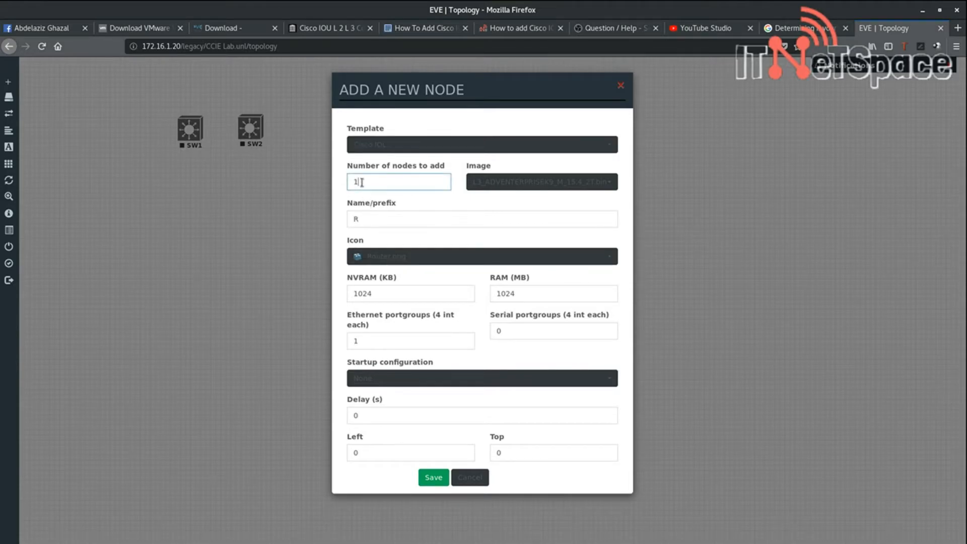
pyautogui.click(542, 181)
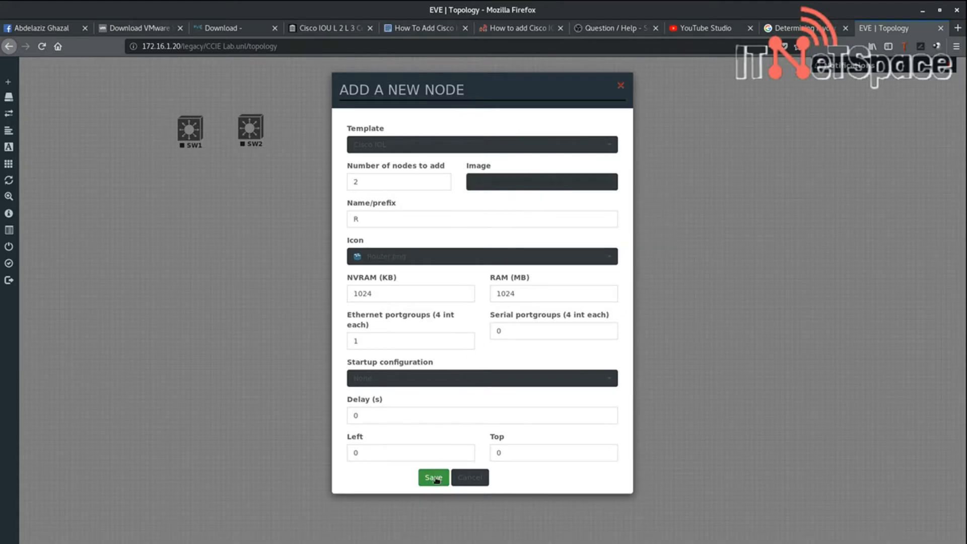
pyautogui.click(433, 478)
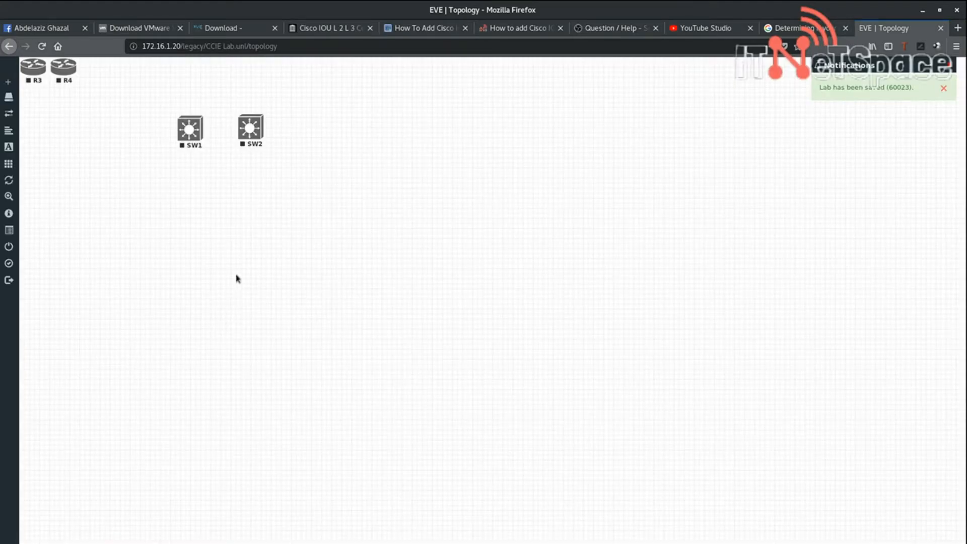
# Position R4 and R3 below the switches to form a square layout
pyautogui.moveTo(62, 67); pyautogui.dragTo(262, 179)
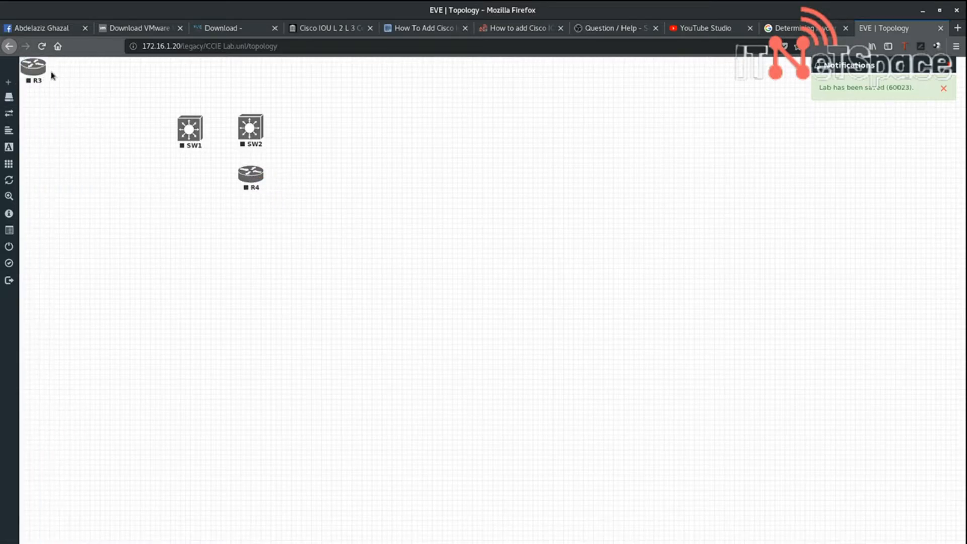
pyautogui.moveTo(33, 67); pyautogui.dragTo(190, 176)
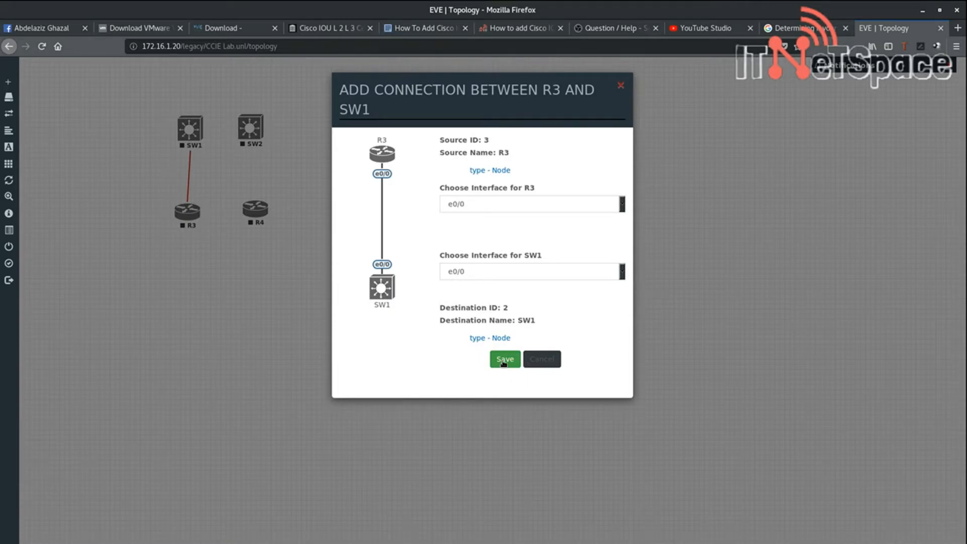
pyautogui.moveTo(407, 300)
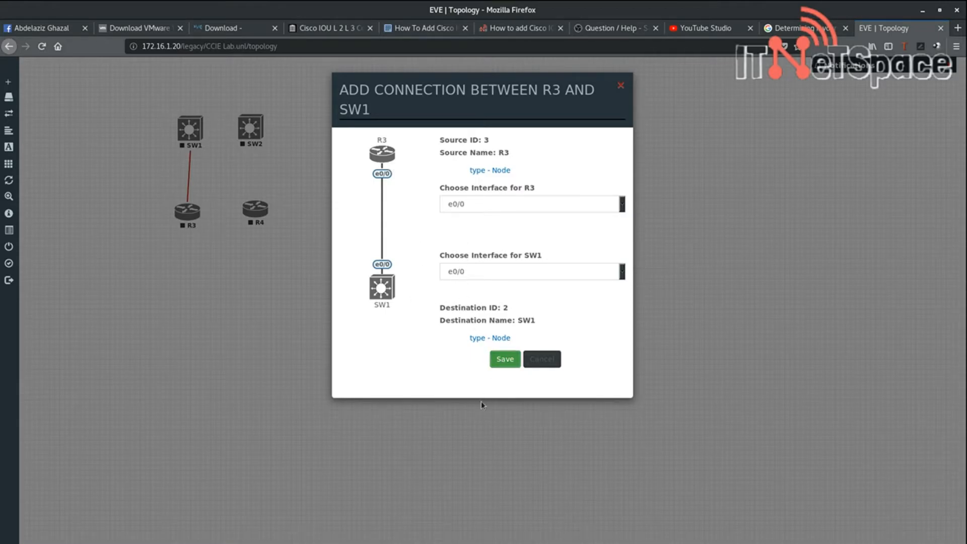
# Link R3 to SW1 and R4 to SW2 on e0/0
pyautogui.click(504, 359)
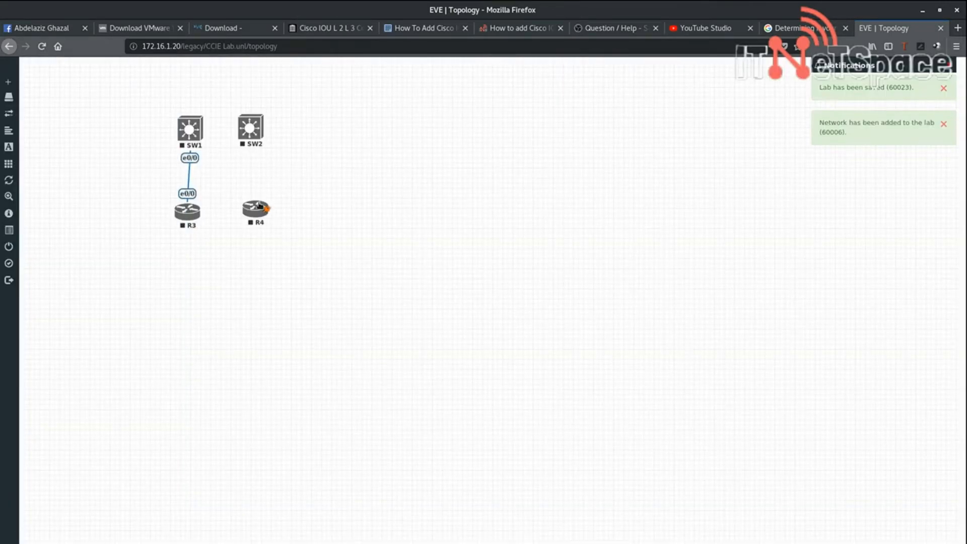
pyautogui.moveTo(255, 209); pyautogui.dragTo(250, 130)
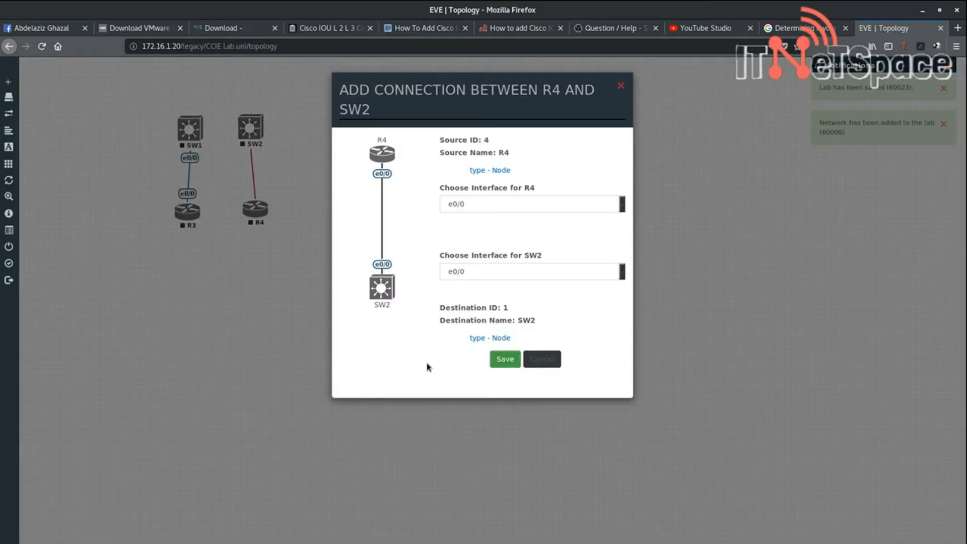
pyautogui.click(504, 359)
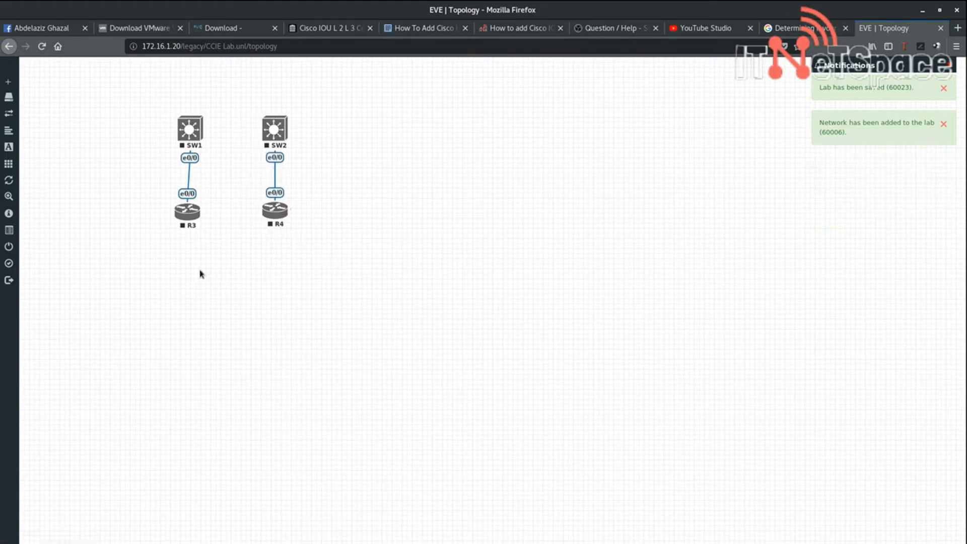
pyautogui.moveTo(201, 212)
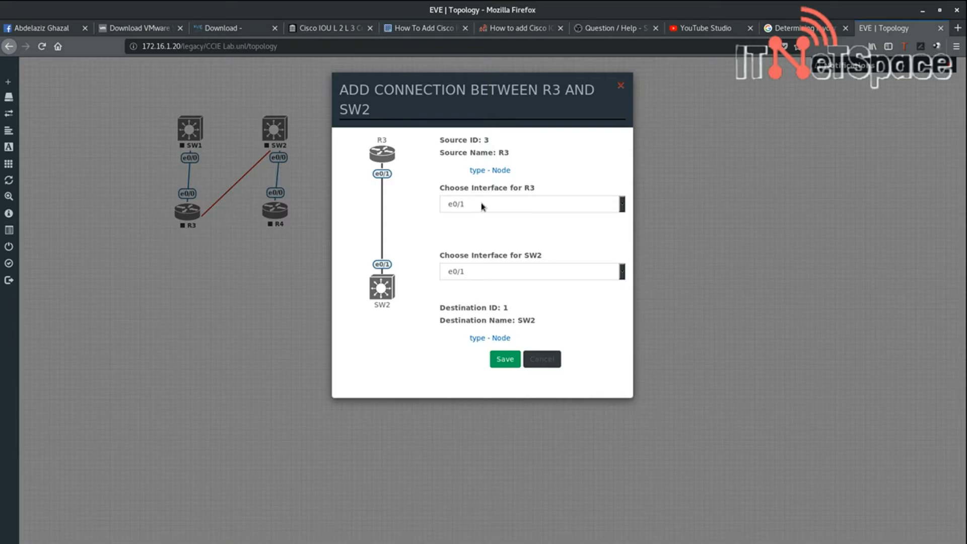
# Cross-link R3 to SW2 and R4 to SW1 on e0/1
pyautogui.click(505, 359)
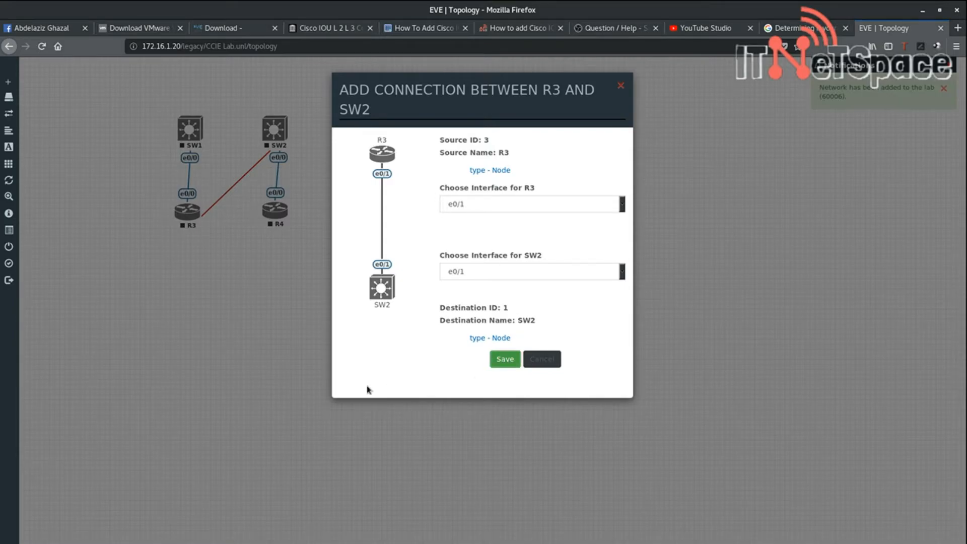
pyautogui.click(504, 359)
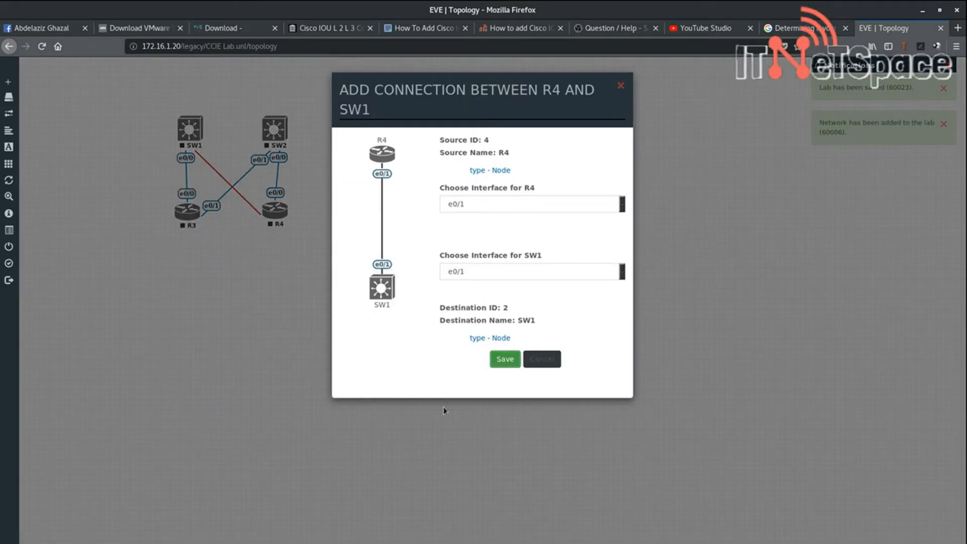
pyautogui.click(503, 358)
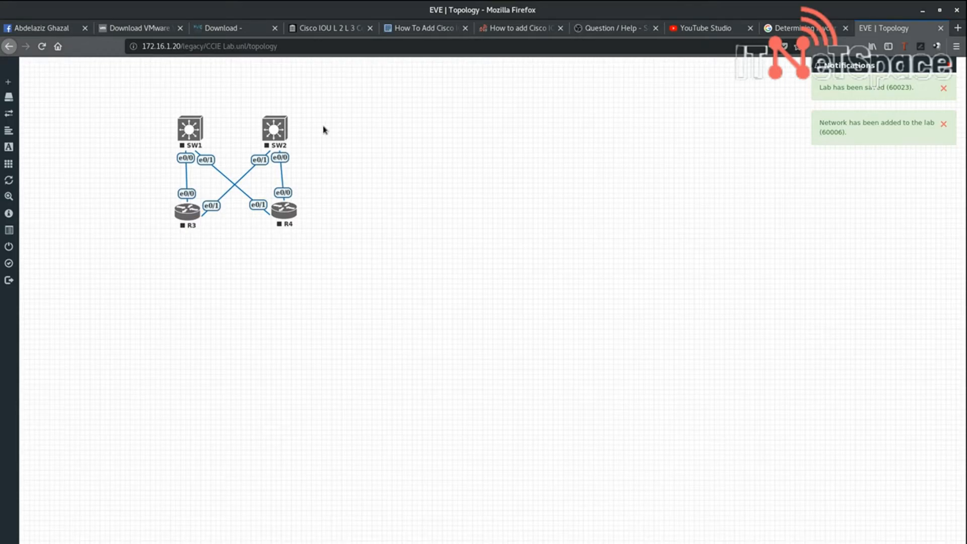
pyautogui.moveTo(258, 255)
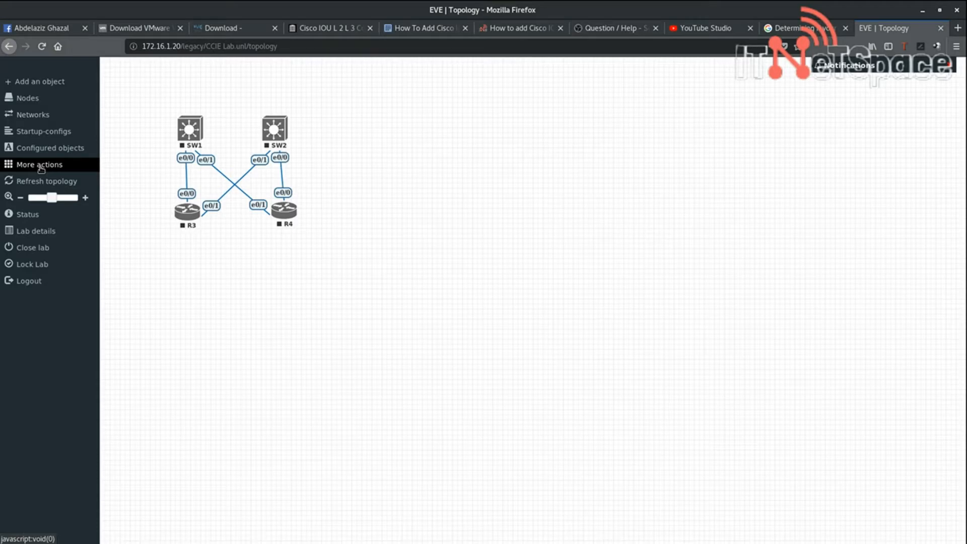
# Start all four nodes SW1, SW2, R3 and R4 via the lab's bulk actions
pyautogui.click(39, 164)
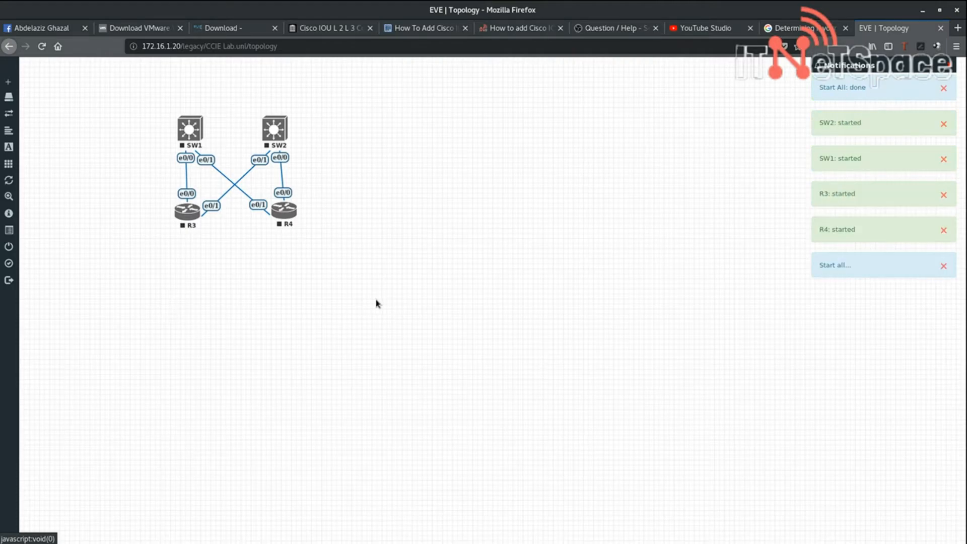
pyautogui.moveTo(375, 186)
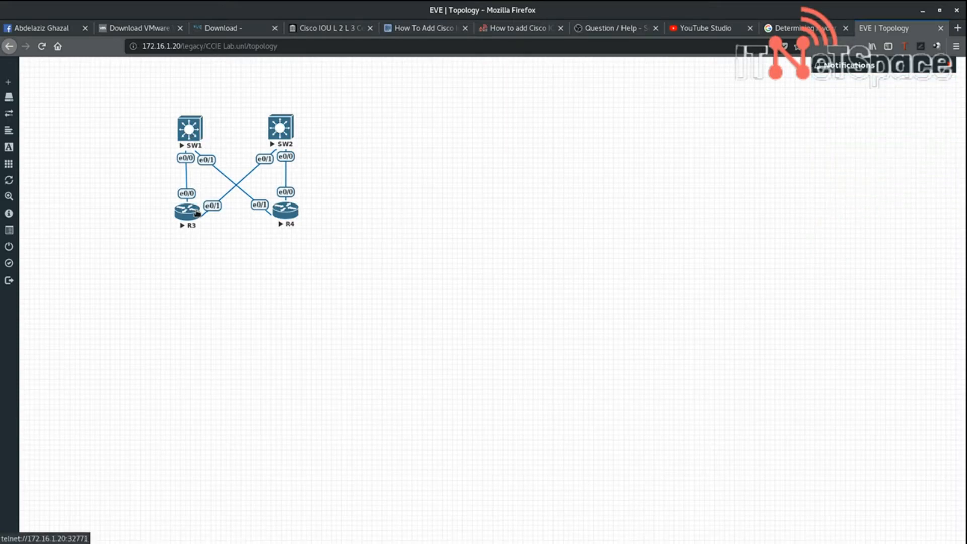
pyautogui.moveTo(222, 287)
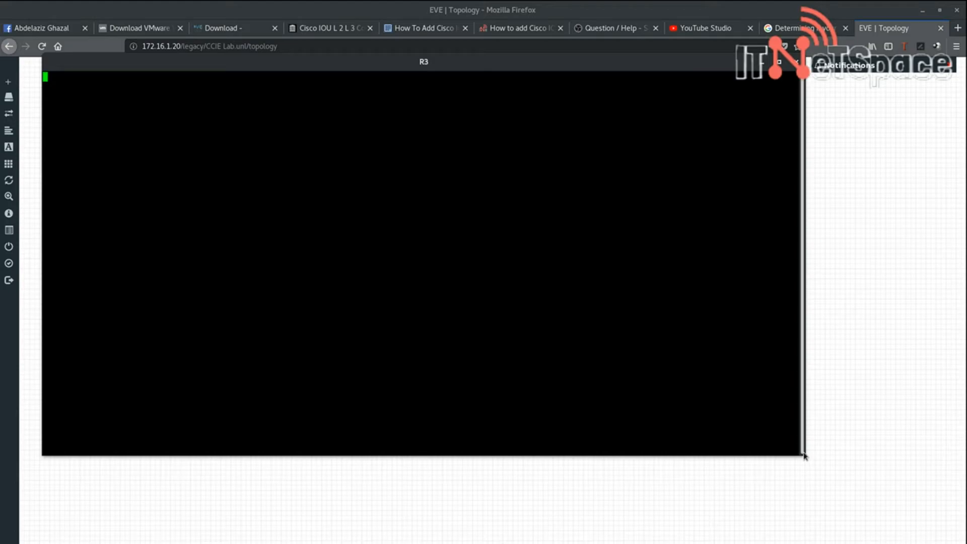
# Enter enable and 'conf ter' in SW2's console, resizing it and moving it aside from the topology
pyautogui.moveTo(805, 456); pyautogui.dragTo(626, 348)
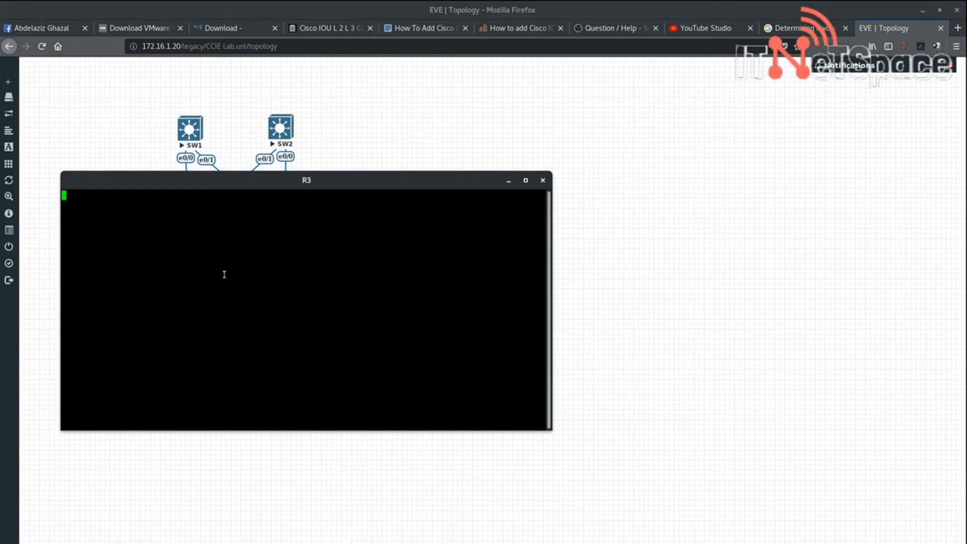
pyautogui.moveTo(299, 210)
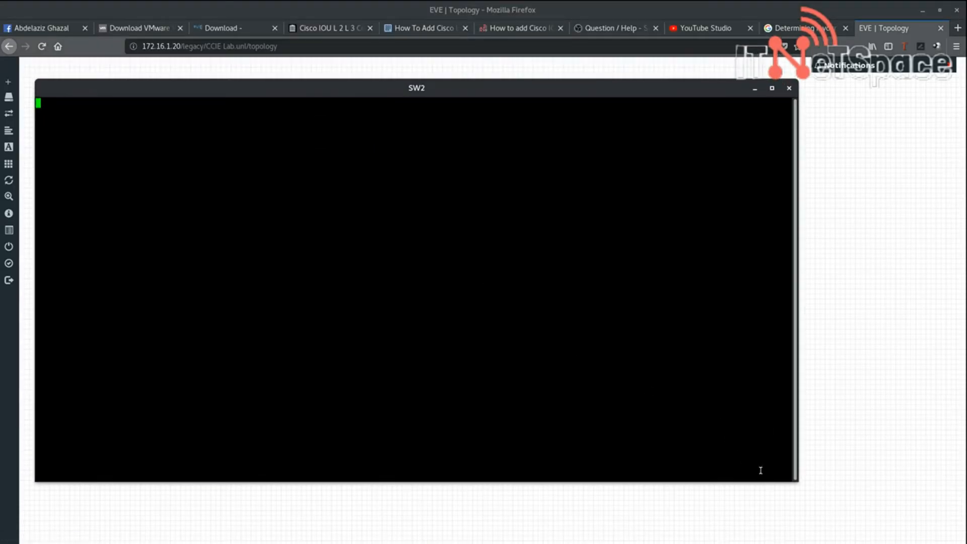
pyautogui.moveTo(796, 481); pyautogui.dragTo(647, 371)
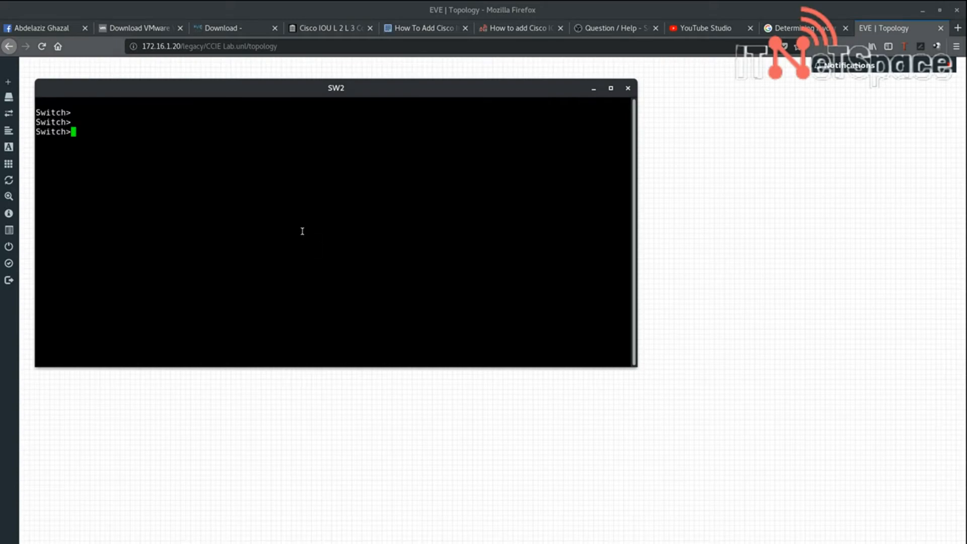
pyautogui.write('en')
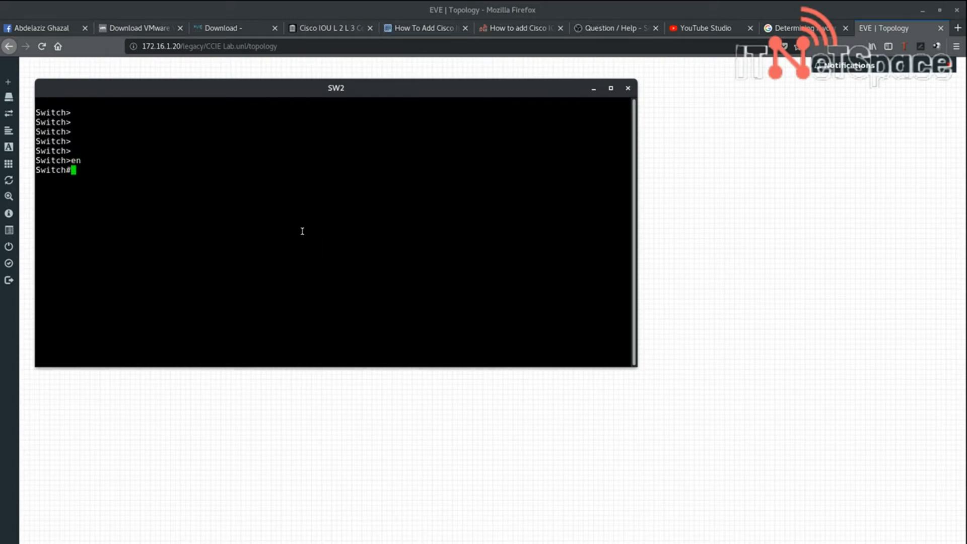
pyautogui.write('conf ter')
pyautogui.write('do sh ip int b')
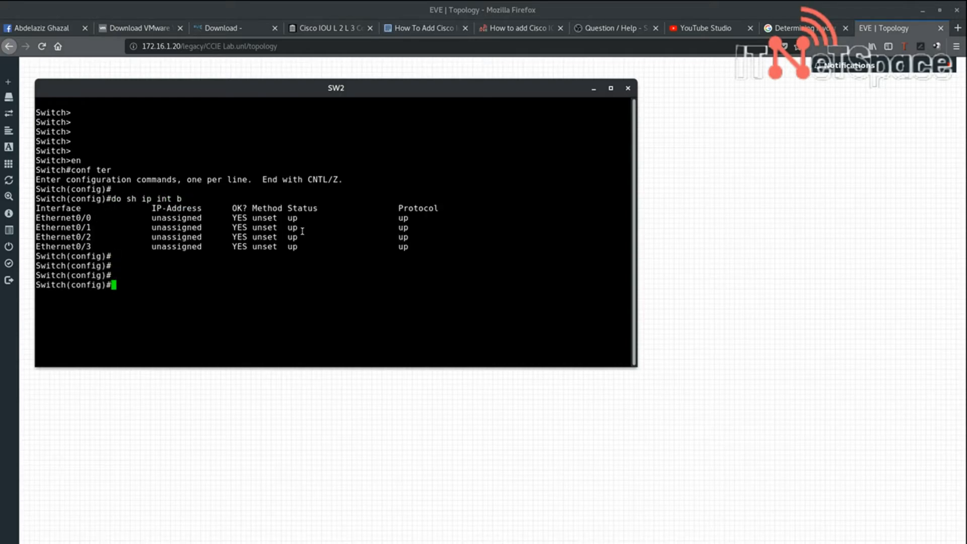
pyautogui.moveTo(336, 87); pyautogui.dragTo(515, 145)
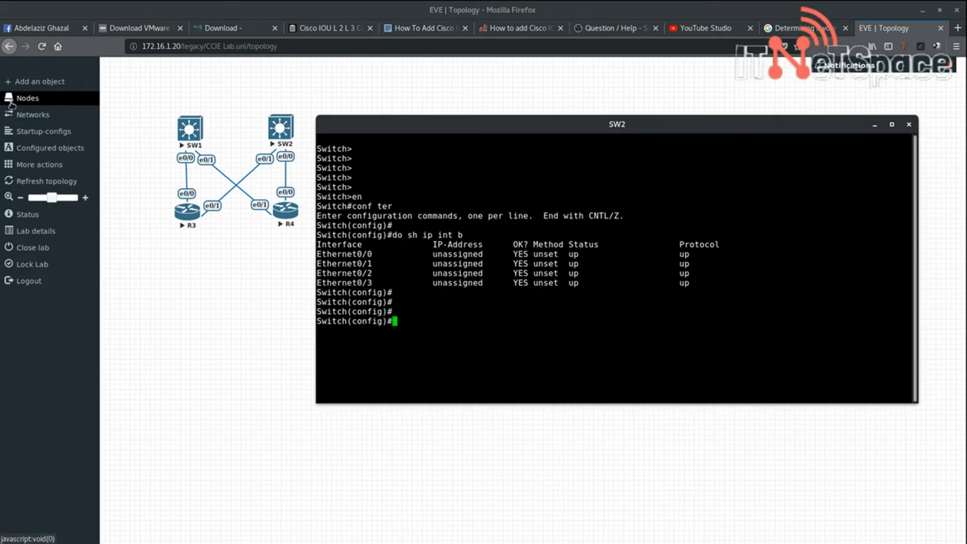
# Show the Nodes table listing SW1, SW2, R3 and R4 as IOL devices from the lab sidebar
pyautogui.click(31, 115)
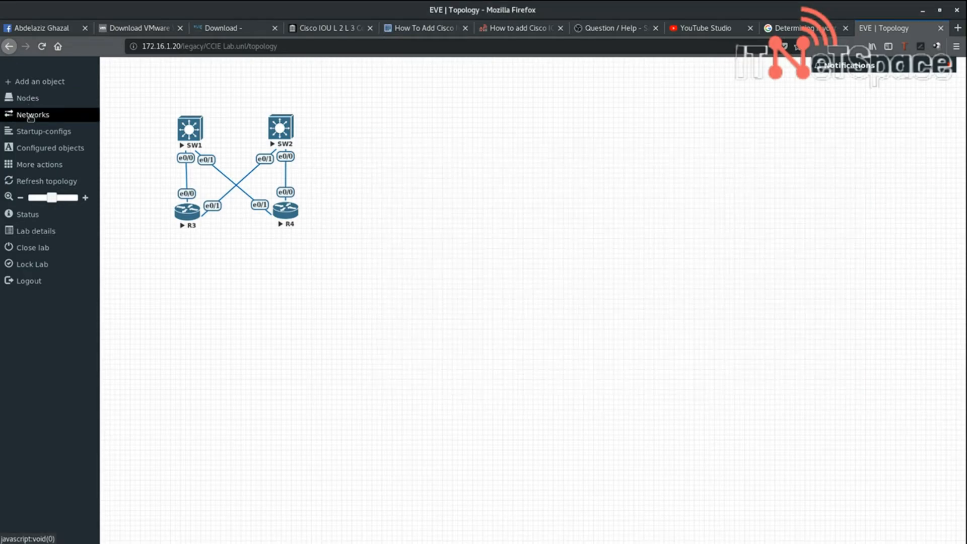
pyautogui.click(32, 115)
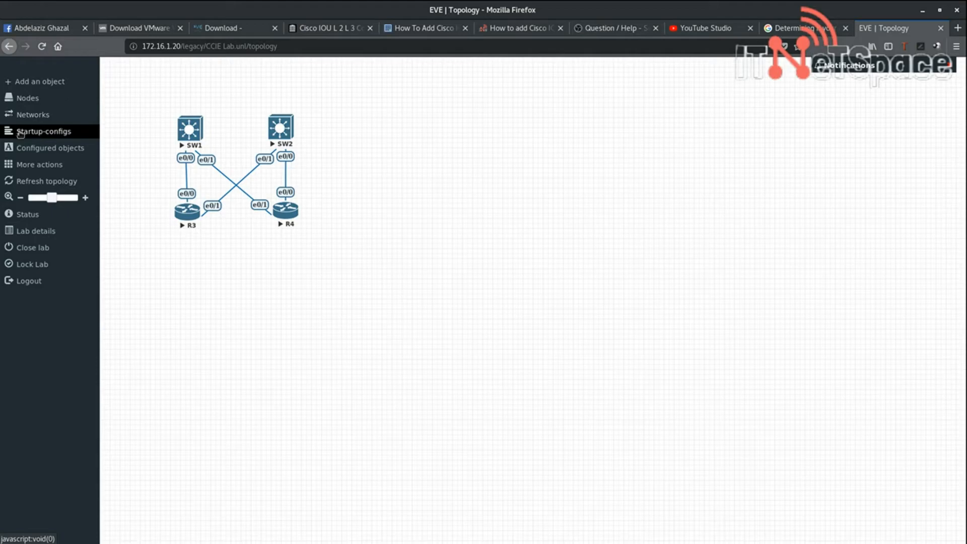
pyautogui.moveTo(28, 97)
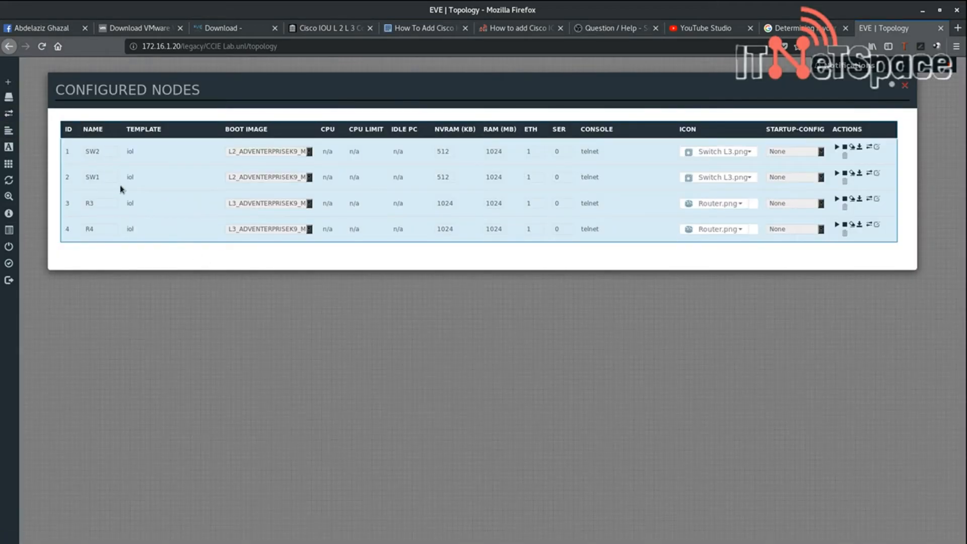
pyautogui.moveTo(338, 173)
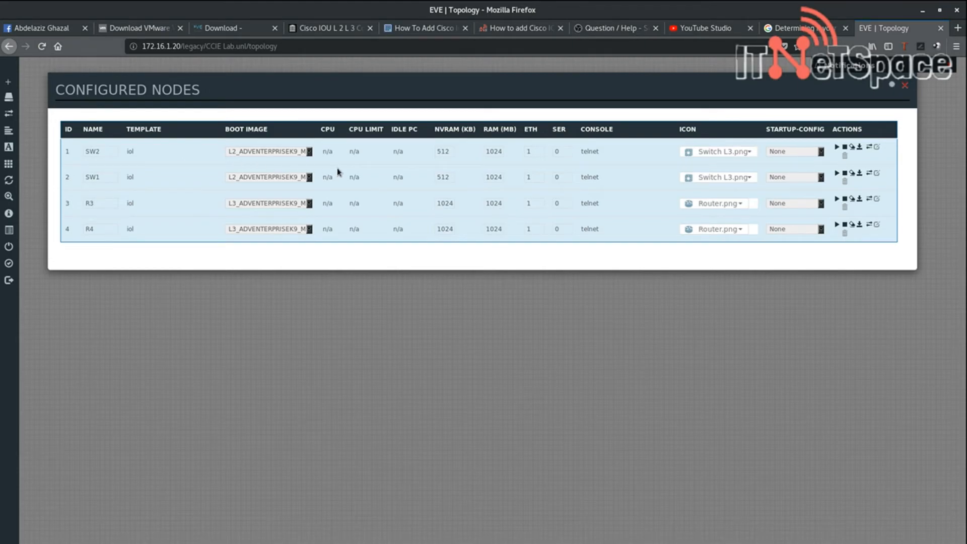
pyautogui.moveTo(618, 161)
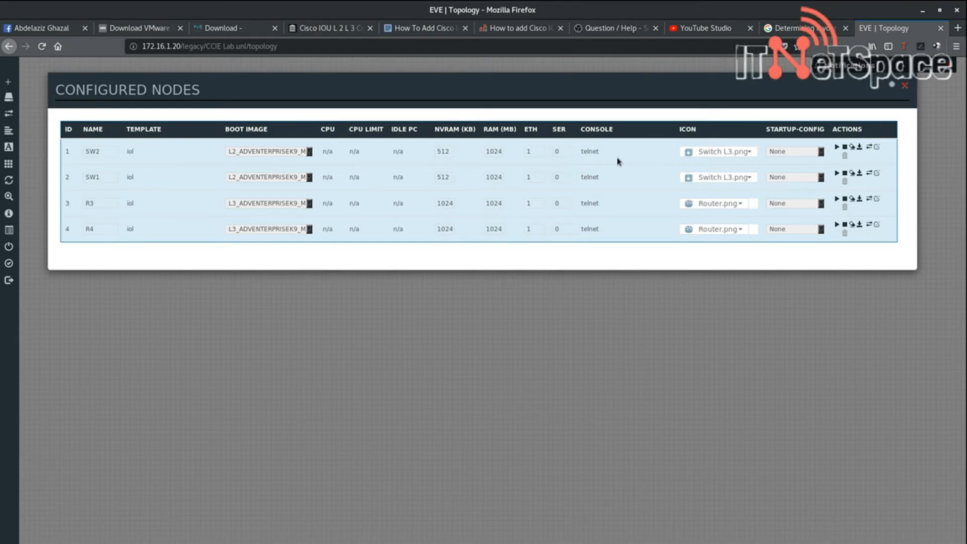
pyautogui.moveTo(750, 163)
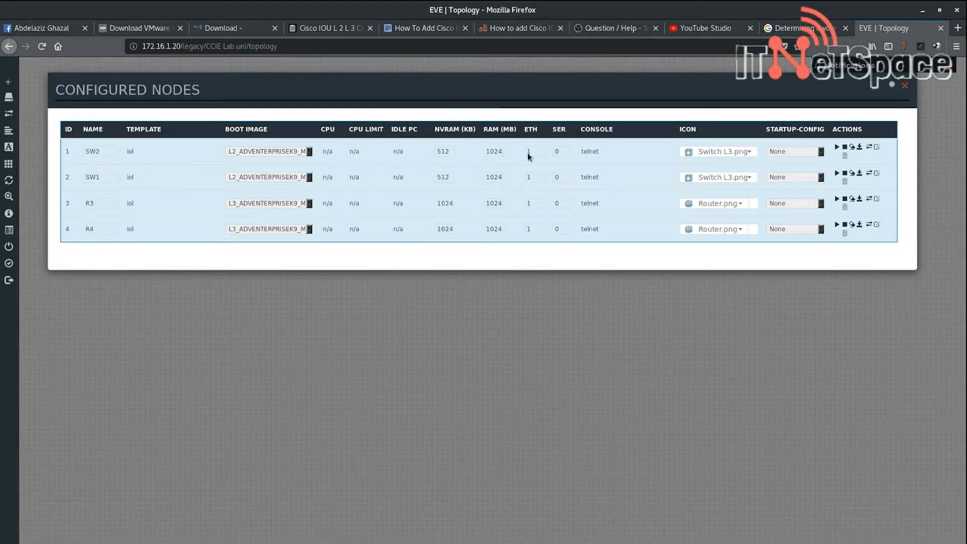
pyautogui.moveTo(532, 156)
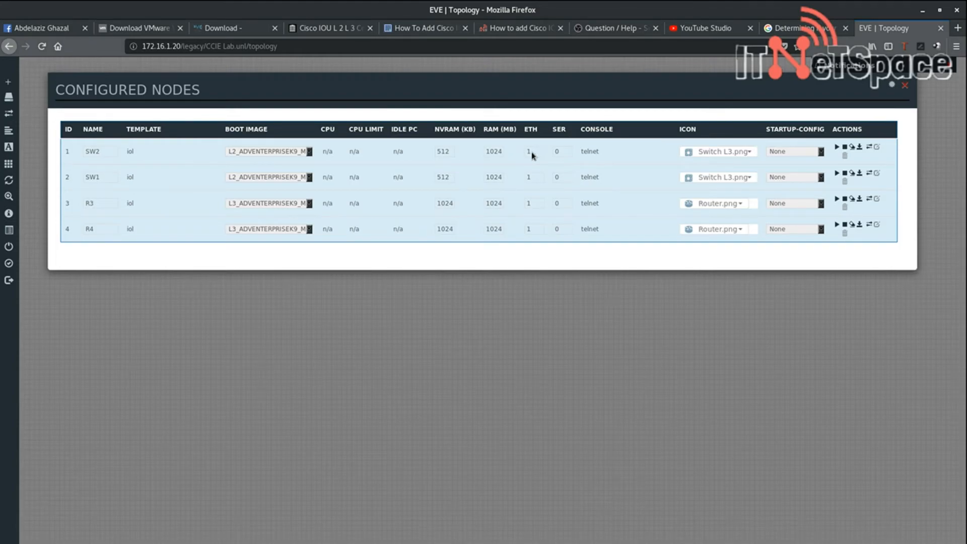
pyautogui.moveTo(532, 155)
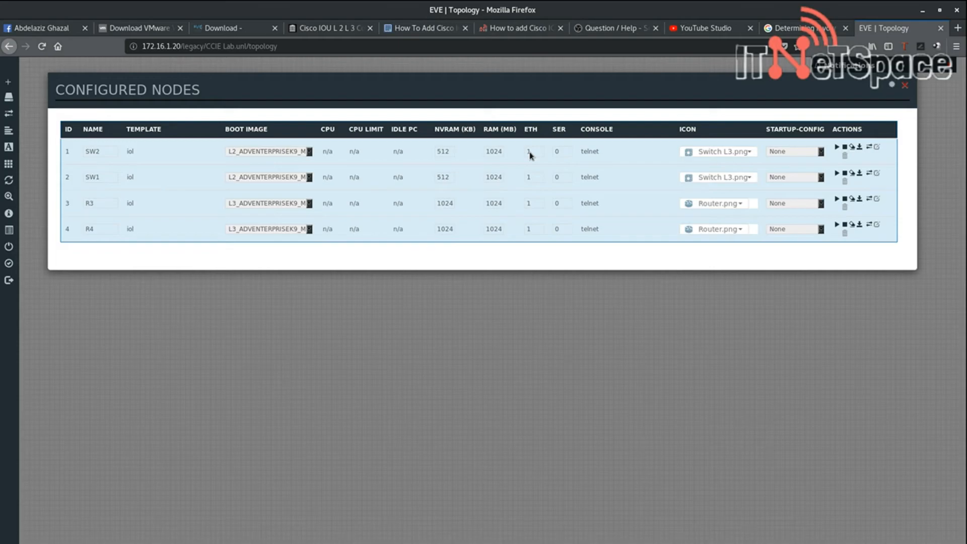
pyautogui.moveTo(520, 197)
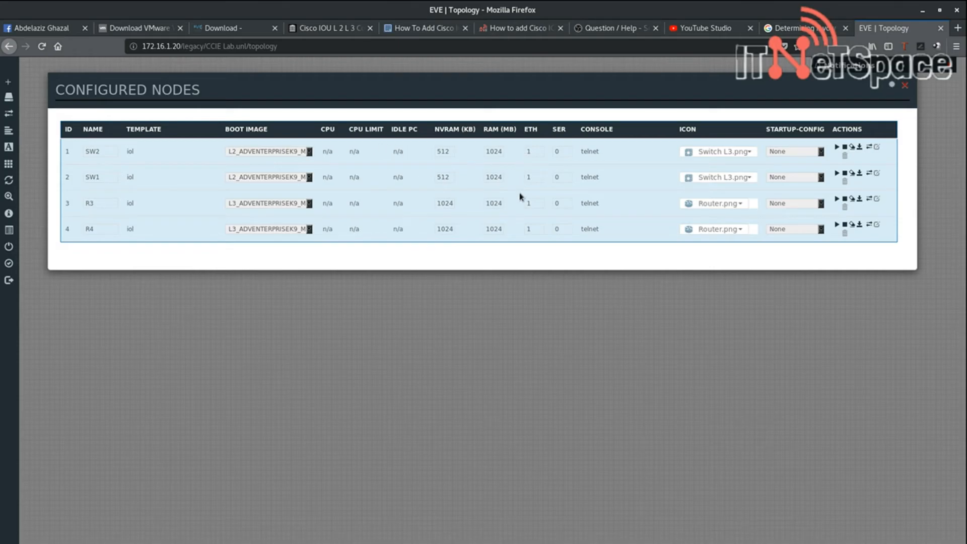
pyautogui.moveTo(380, 258)
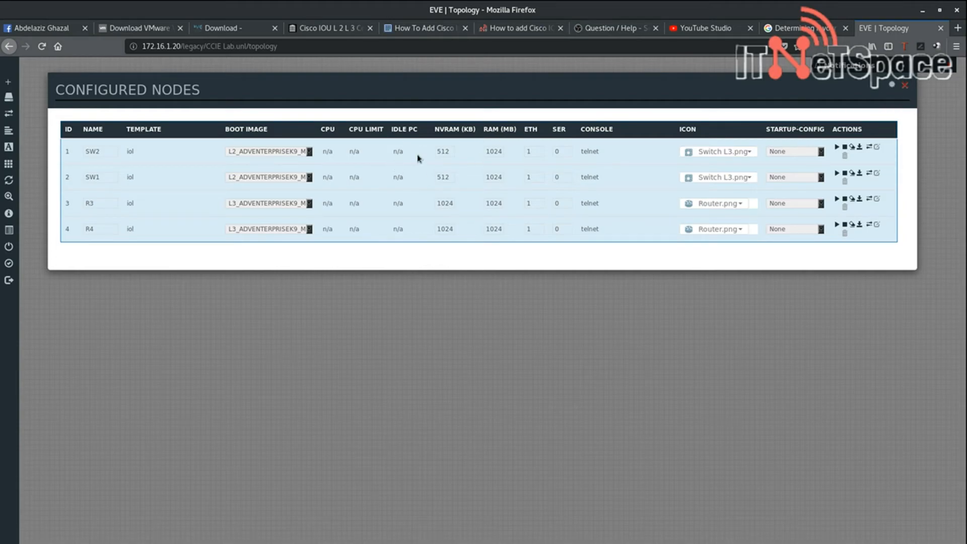
pyautogui.moveTo(862, 123)
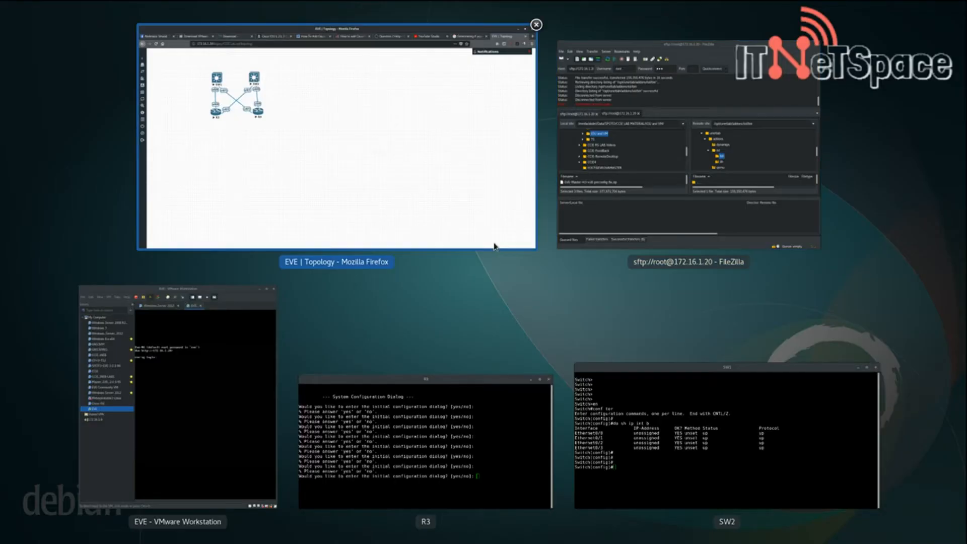
# Answer 'no' to R3's setup dialog, enter enable and page through its running configuration
pyautogui.click(425, 433)
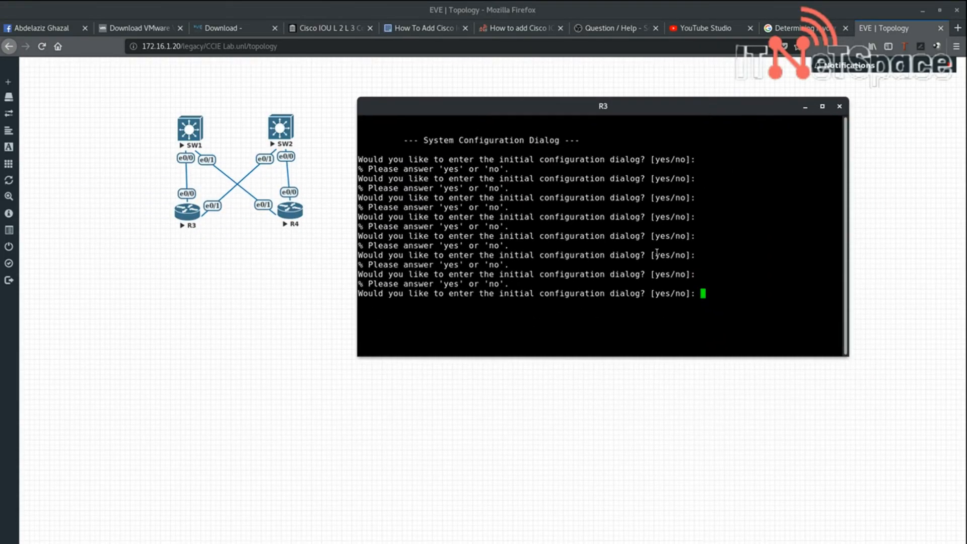
pyautogui.write('no')
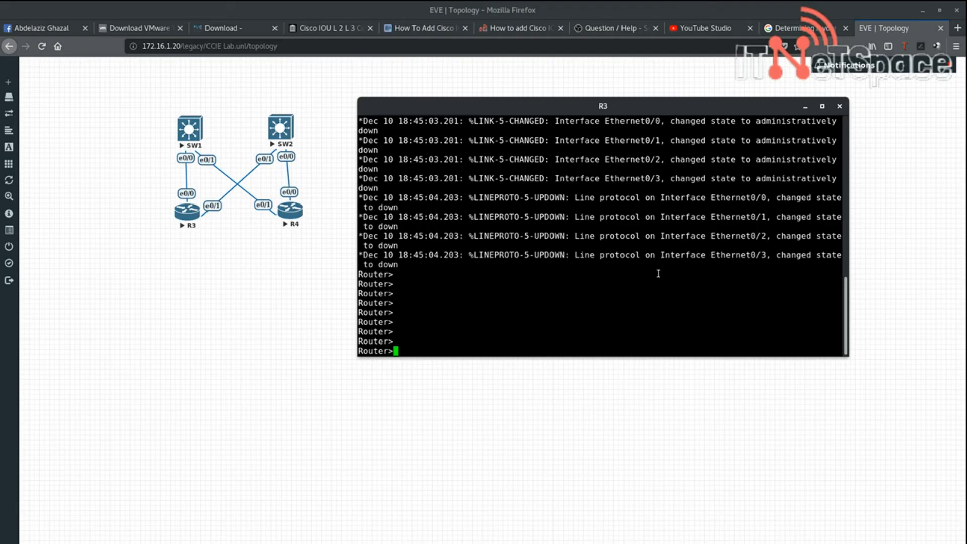
pyautogui.write('en')
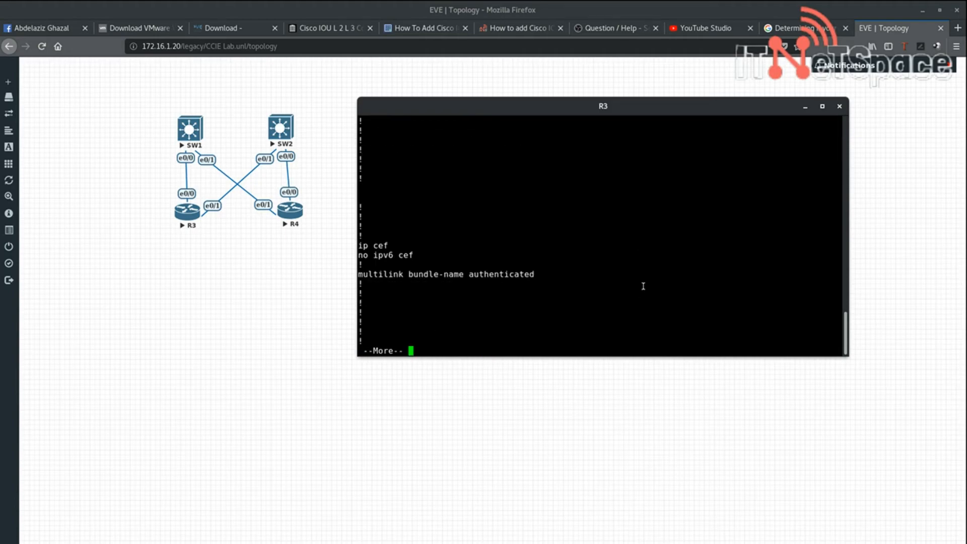
pyautogui.press('space')
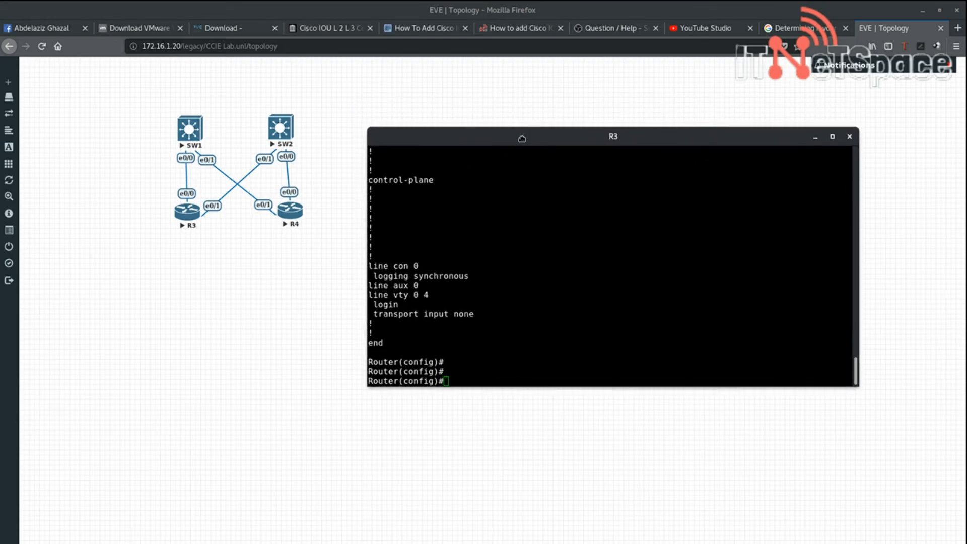
pyautogui.moveTo(613, 136); pyautogui.dragTo(588, 172)
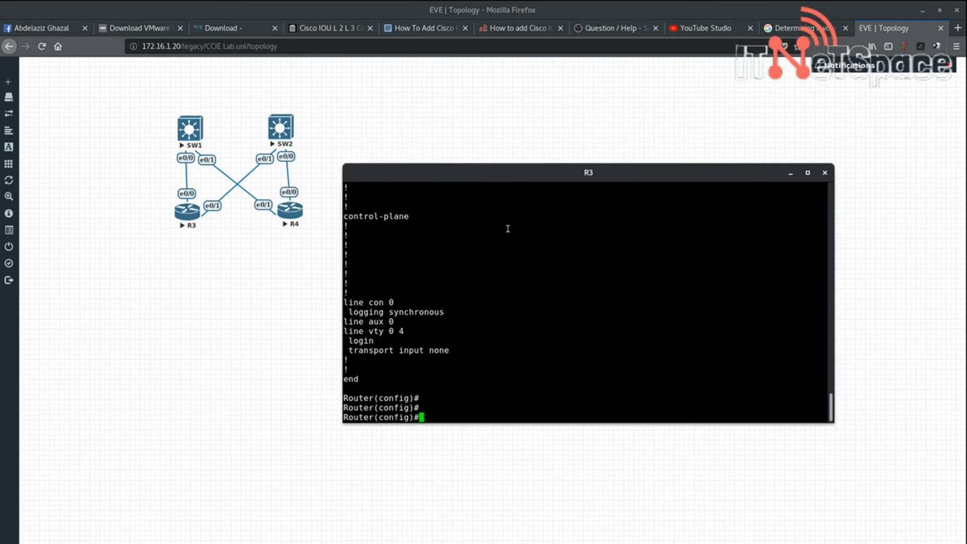
pyautogui.moveTo(588, 172); pyautogui.dragTo(584, 152)
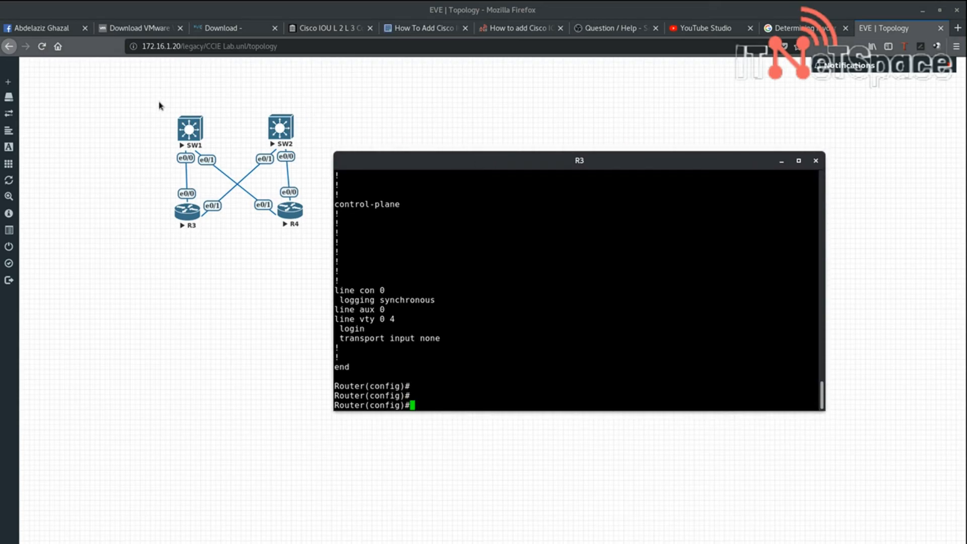
pyautogui.moveTo(424, 90)
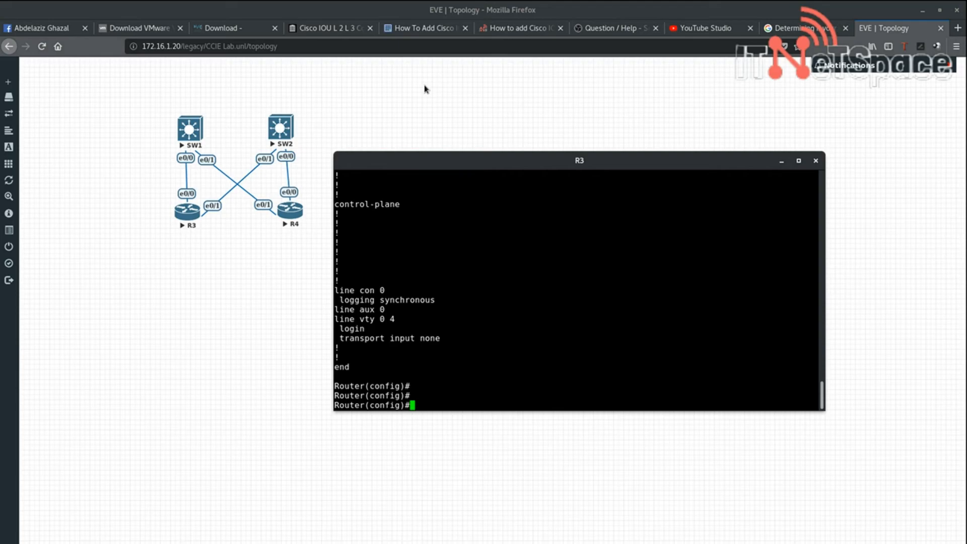
pyautogui.moveTo(166, 109)
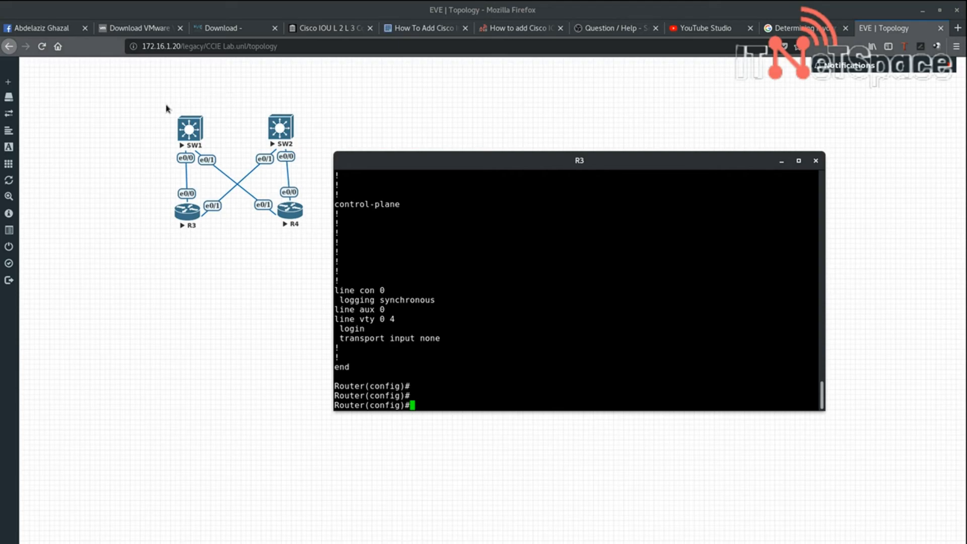
pyautogui.moveTo(368, 82)
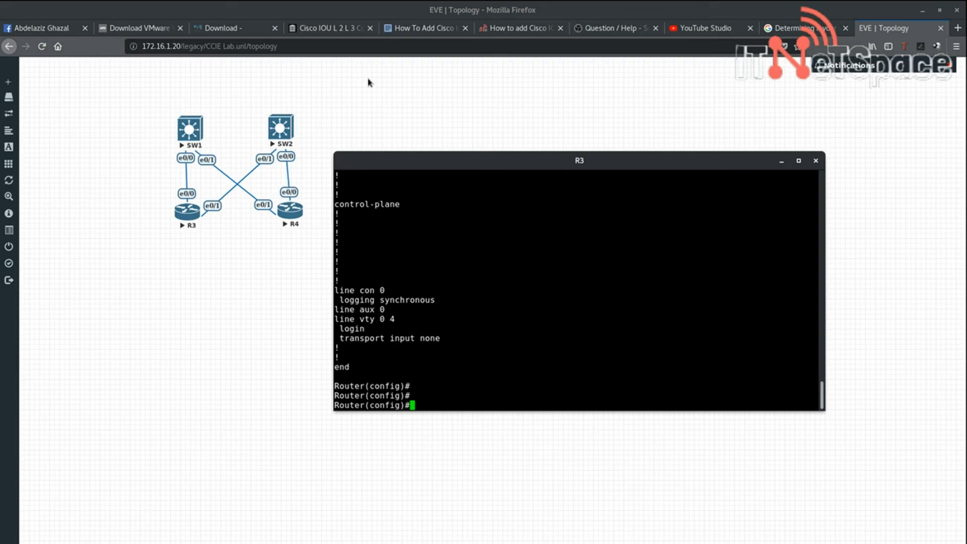
pyautogui.moveTo(578, 160); pyautogui.dragTo(583, 144)
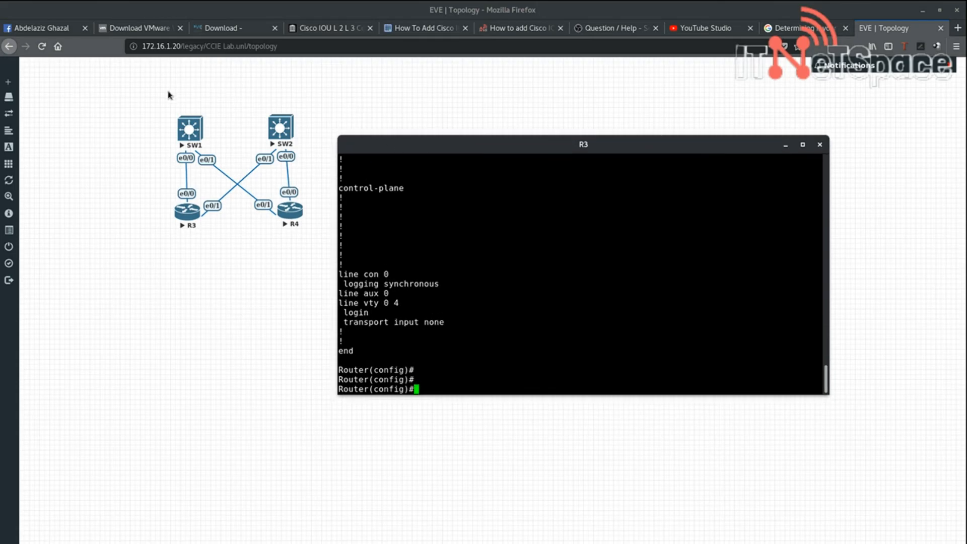
pyautogui.moveTo(188, 145)
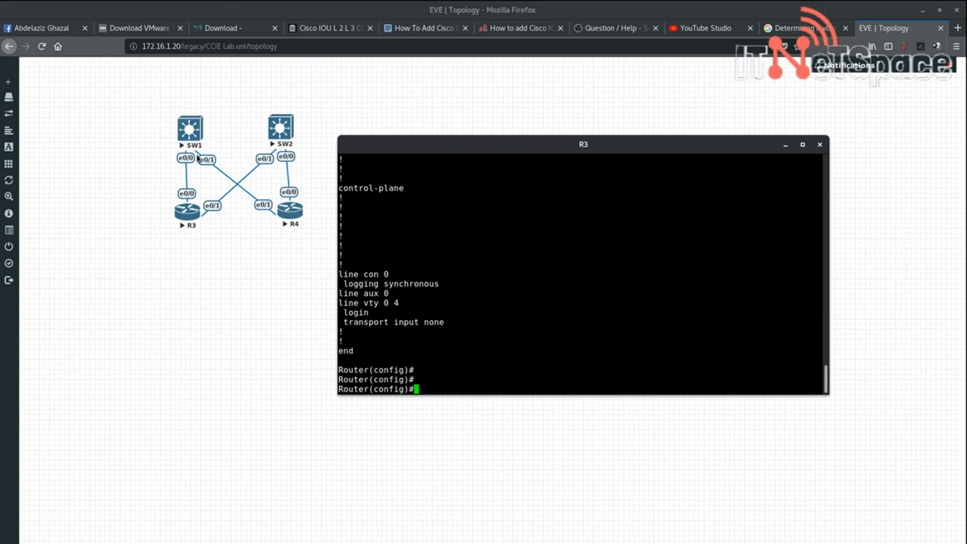
pyautogui.moveTo(306, 313)
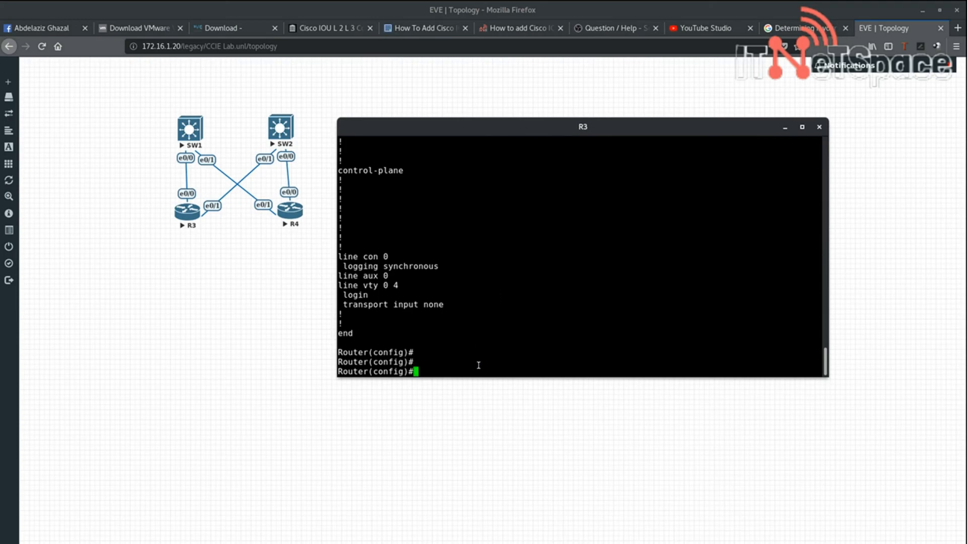
pyautogui.moveTo(549, 179)
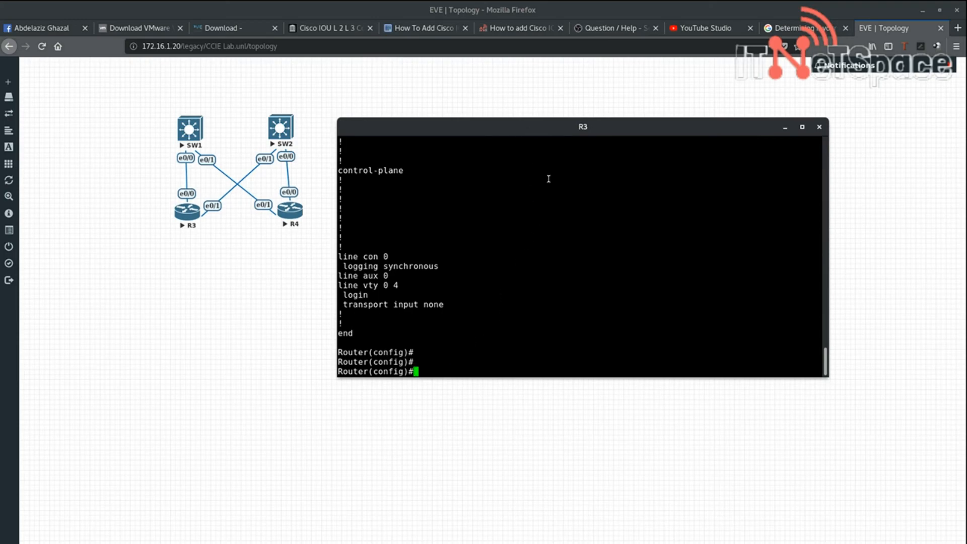
pyautogui.moveTo(583, 127); pyautogui.dragTo(573, 136)
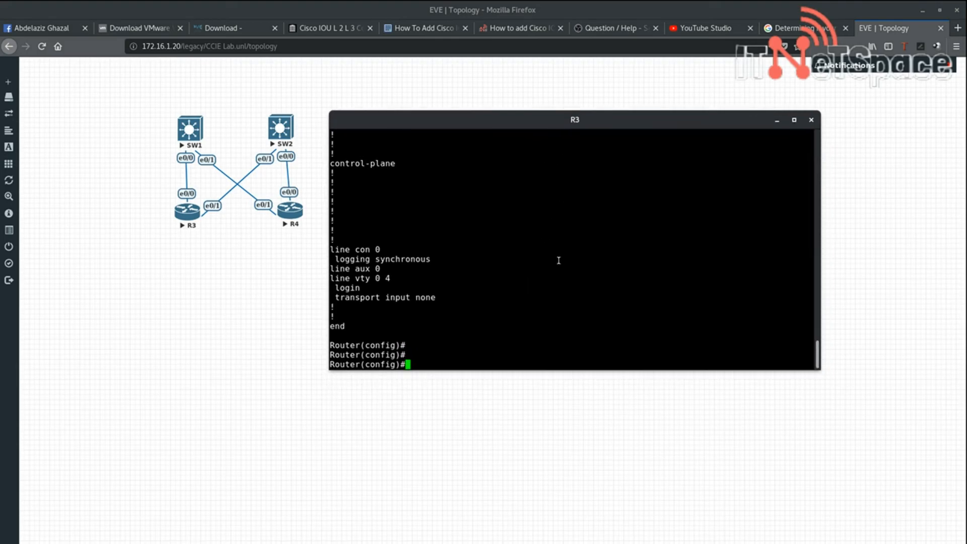
pyautogui.press('enter')
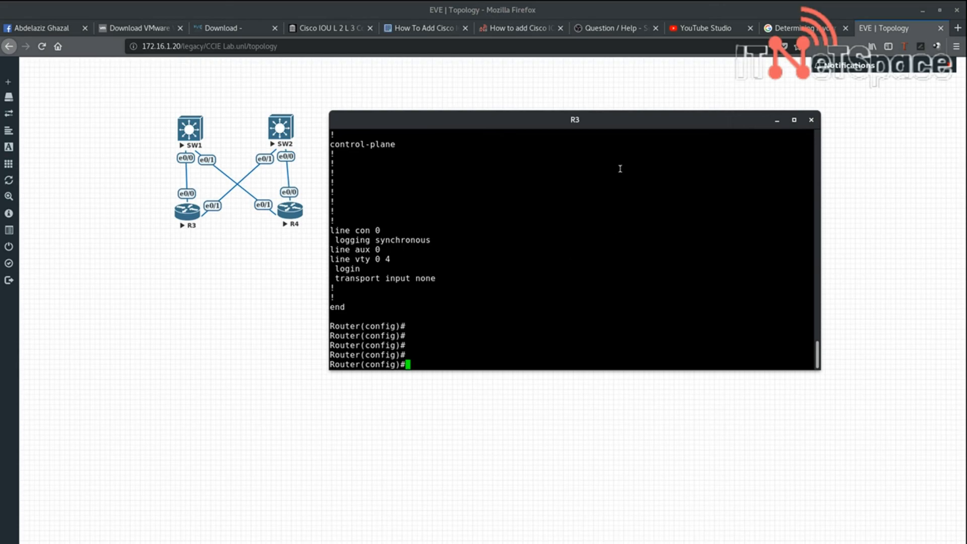
pyautogui.moveTo(573, 119); pyautogui.dragTo(570, 129)
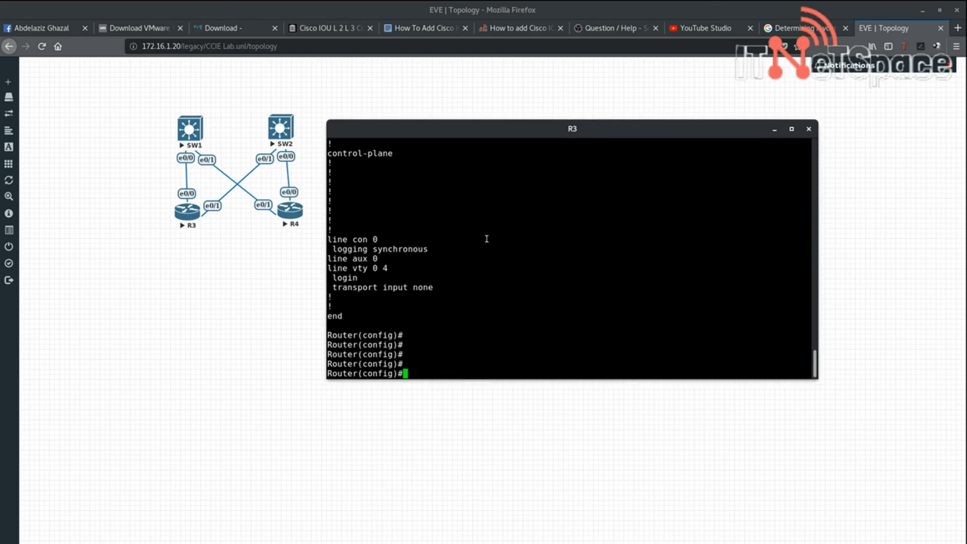
pyautogui.moveTo(572, 129); pyautogui.dragTo(584, 112)
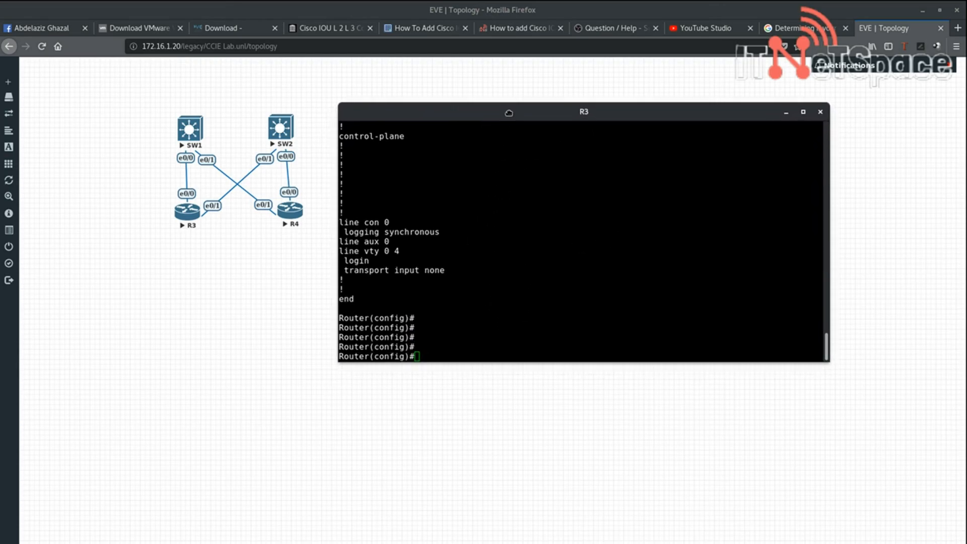
pyautogui.moveTo(584, 112); pyautogui.dragTo(572, 111)
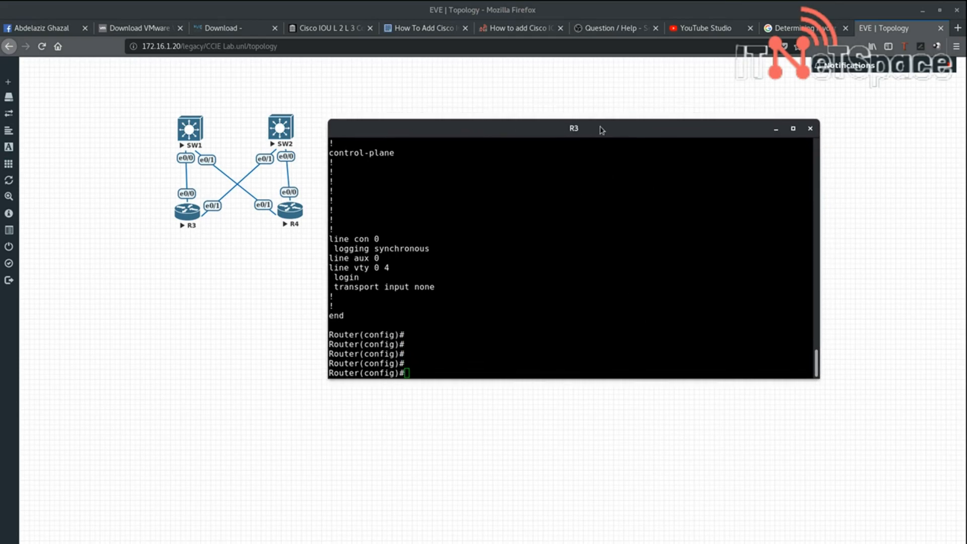
pyautogui.moveTo(574, 128); pyautogui.dragTo(581, 120)
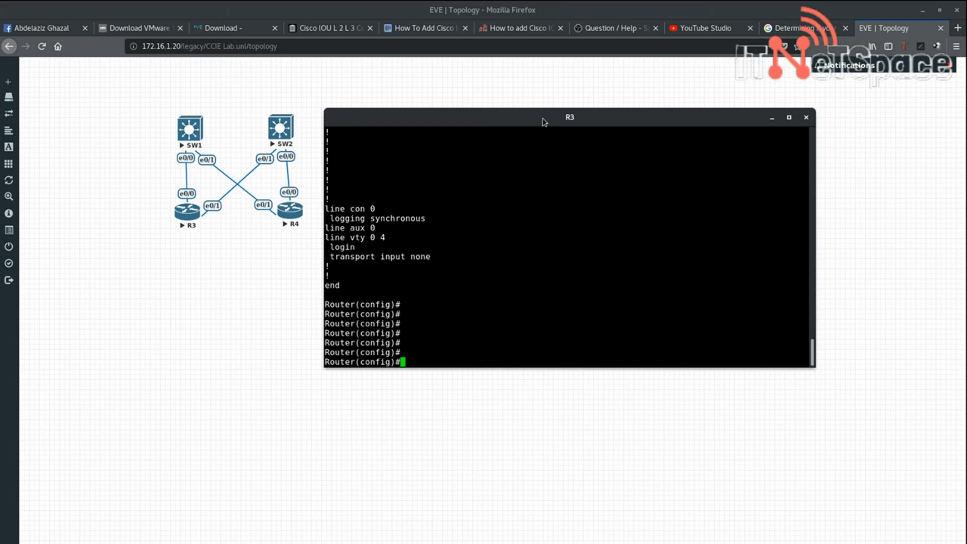
pyautogui.moveTo(562, 128)
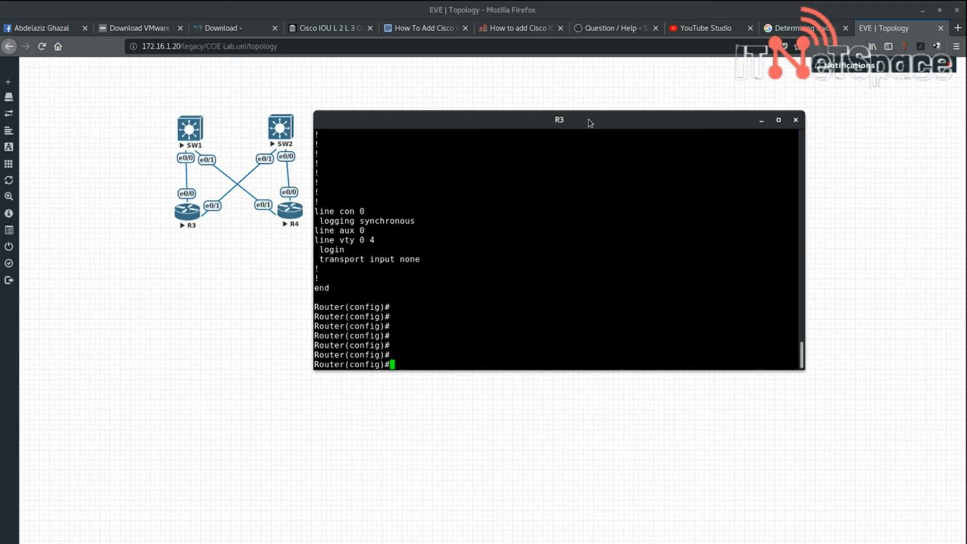
pyautogui.moveTo(559, 120); pyautogui.dragTo(585, 127)
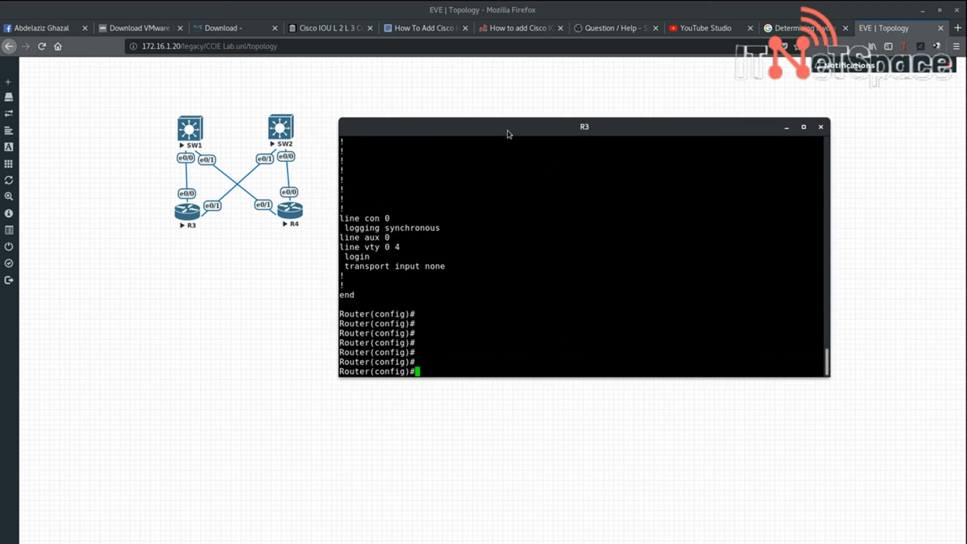
pyautogui.moveTo(583, 127); pyautogui.dragTo(570, 118)
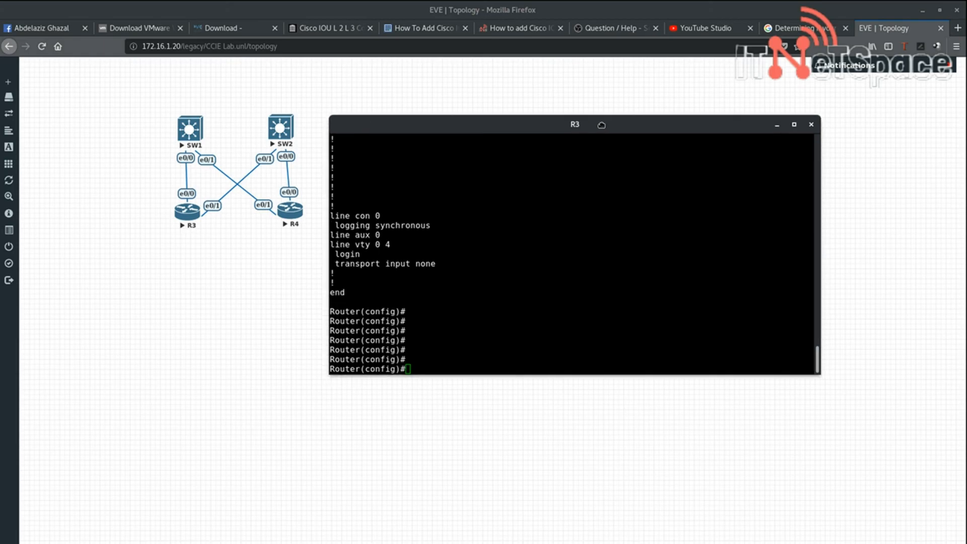
pyautogui.moveTo(574, 123); pyautogui.dragTo(566, 119)
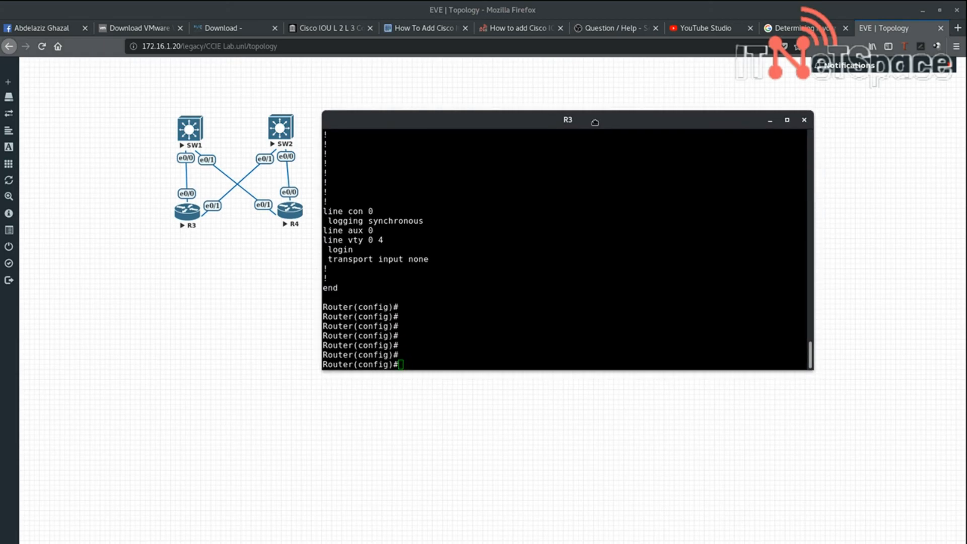